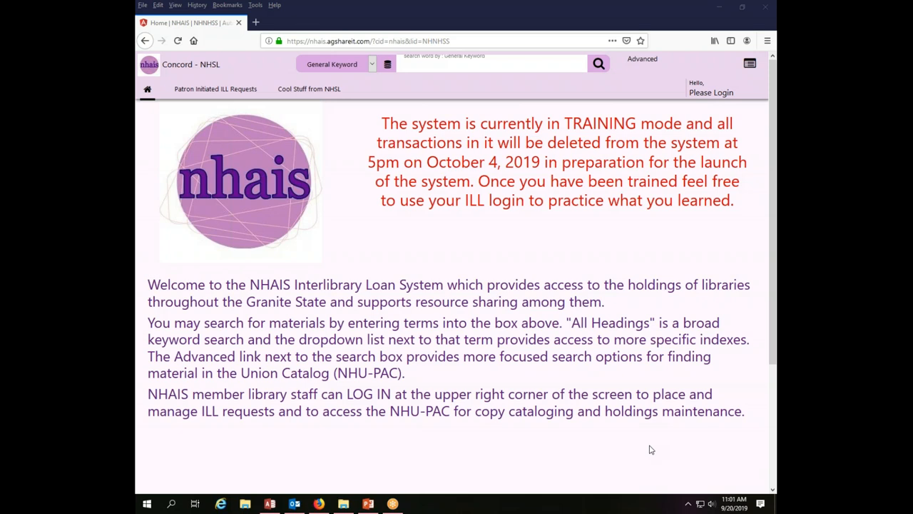
mouse_move(619, 457)
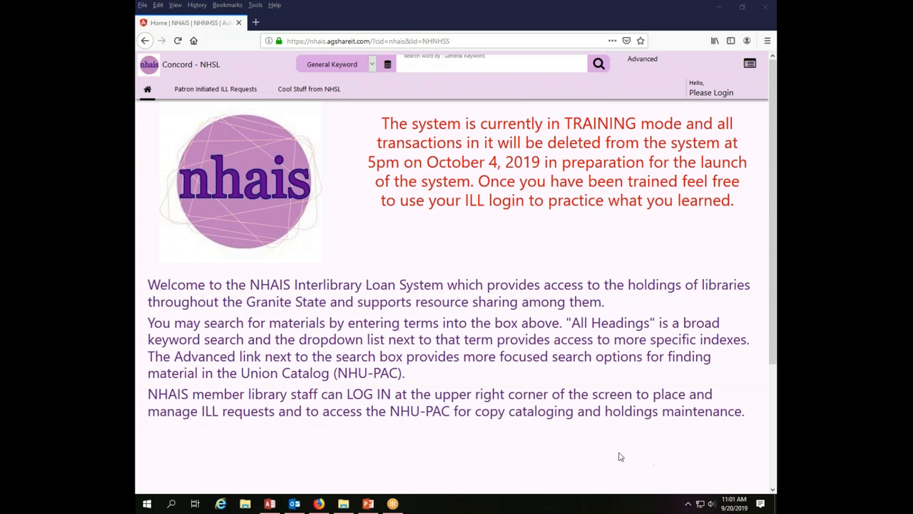
mouse_move(502, 245)
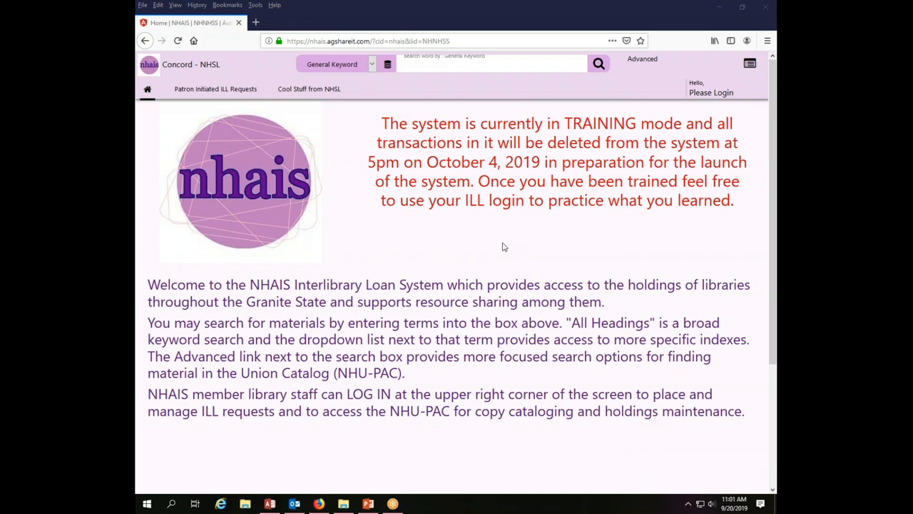
mouse_move(459, 228)
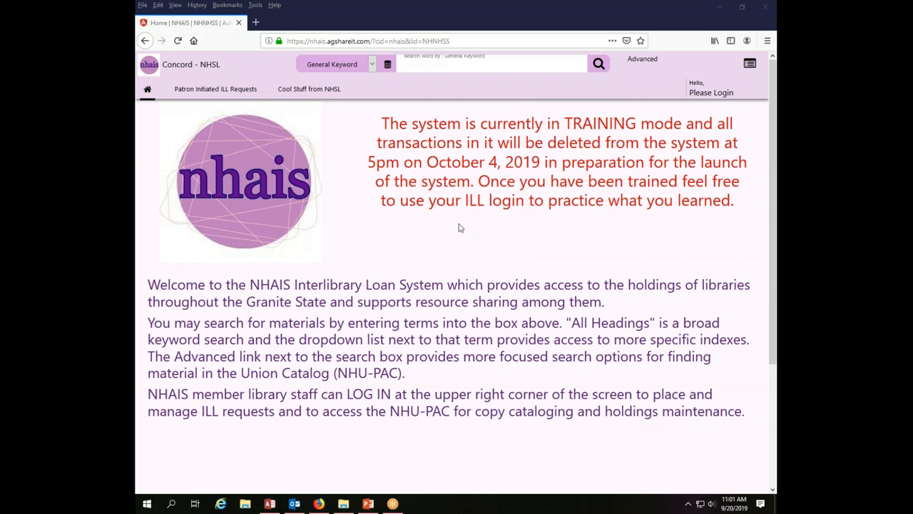
mouse_move(440, 240)
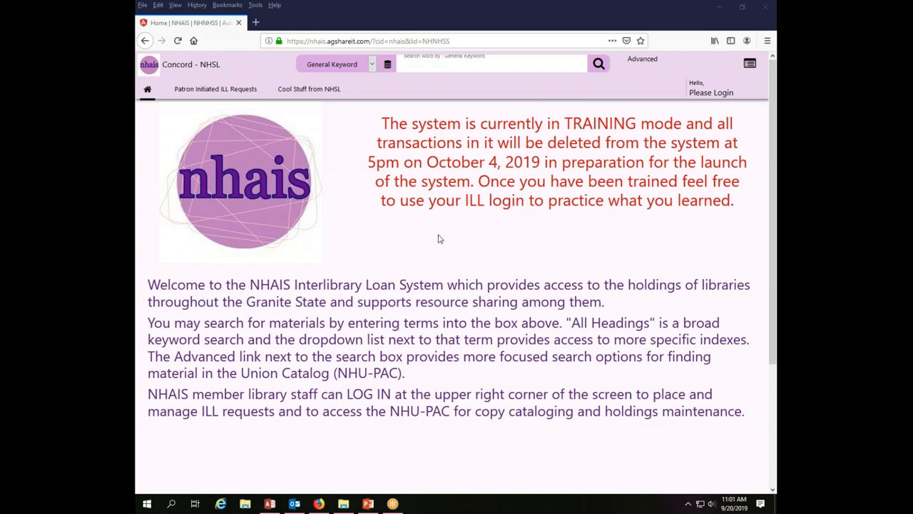
mouse_move(461, 251)
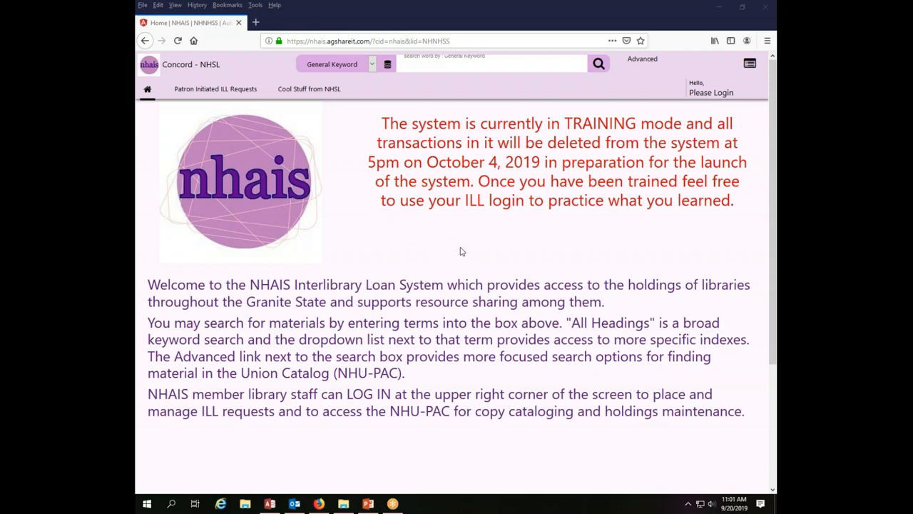
mouse_move(477, 245)
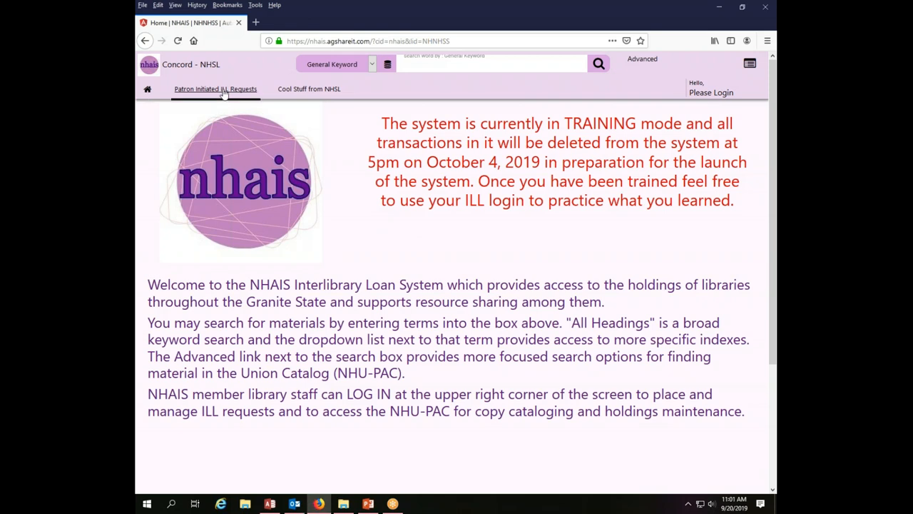
Step: Go to the Patron Initiated ILL Requests information page from the navigation bar
click(214, 89)
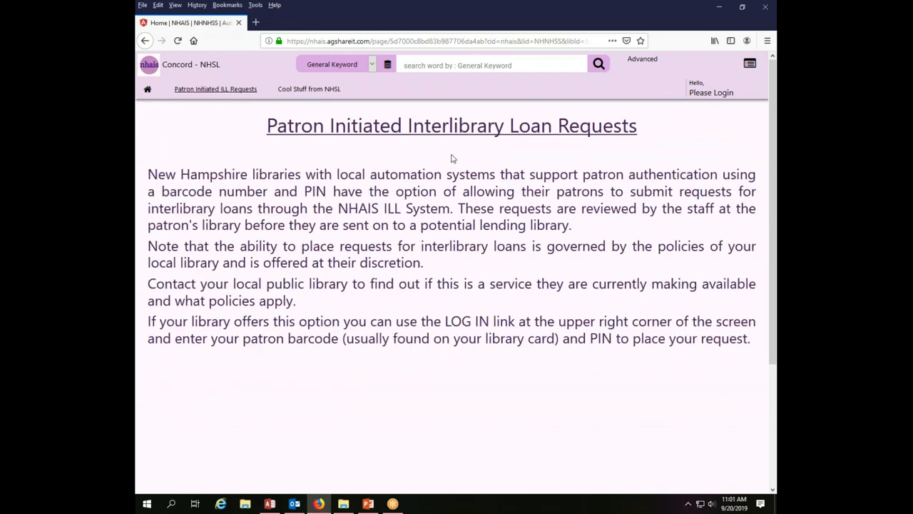
mouse_move(476, 377)
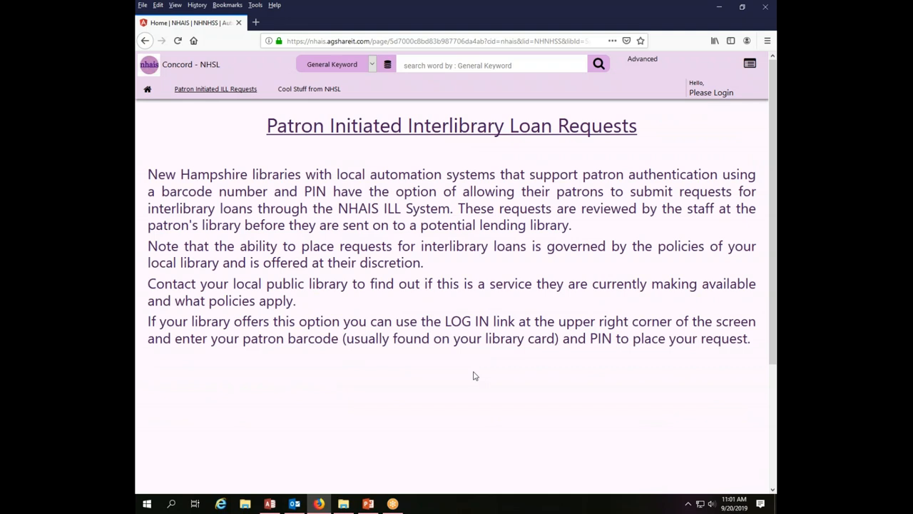
mouse_move(516, 373)
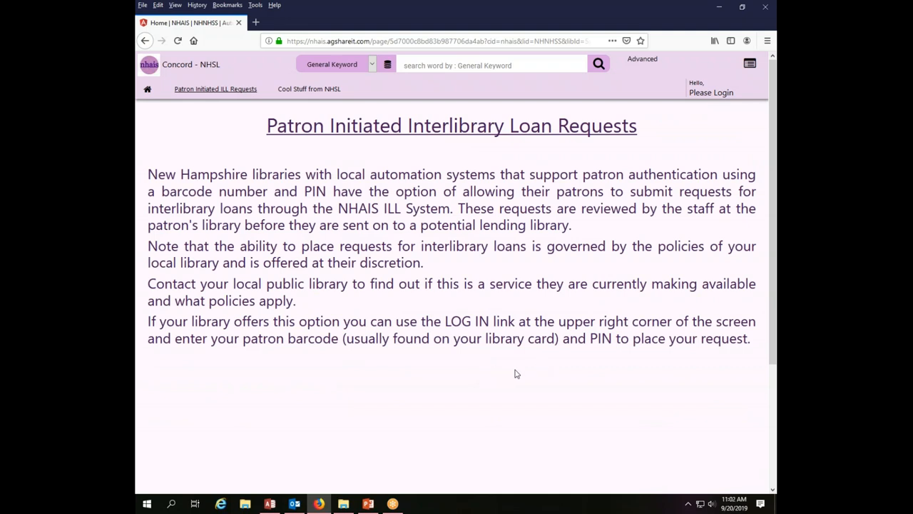
mouse_move(523, 365)
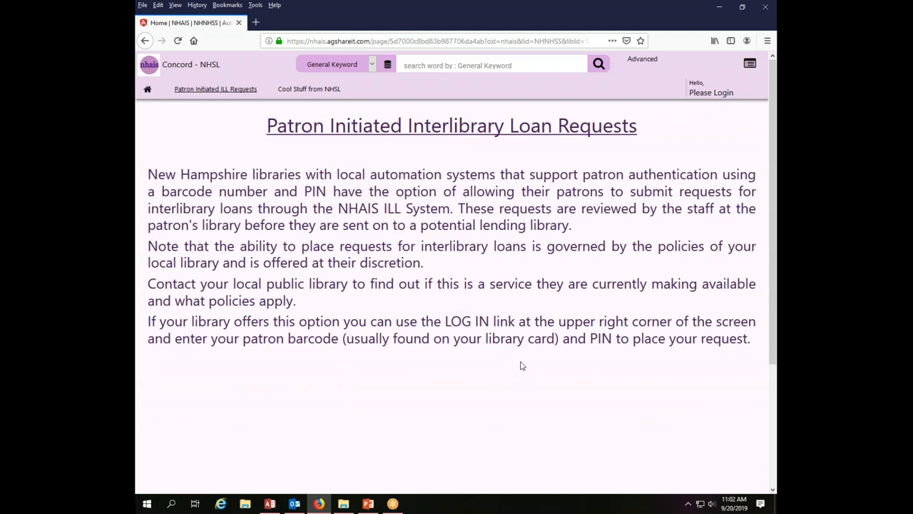
mouse_move(449, 428)
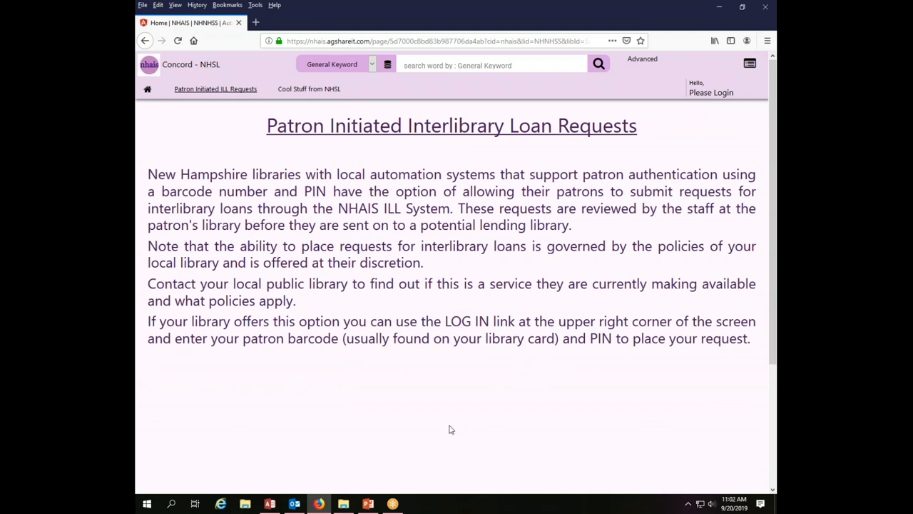
mouse_move(477, 377)
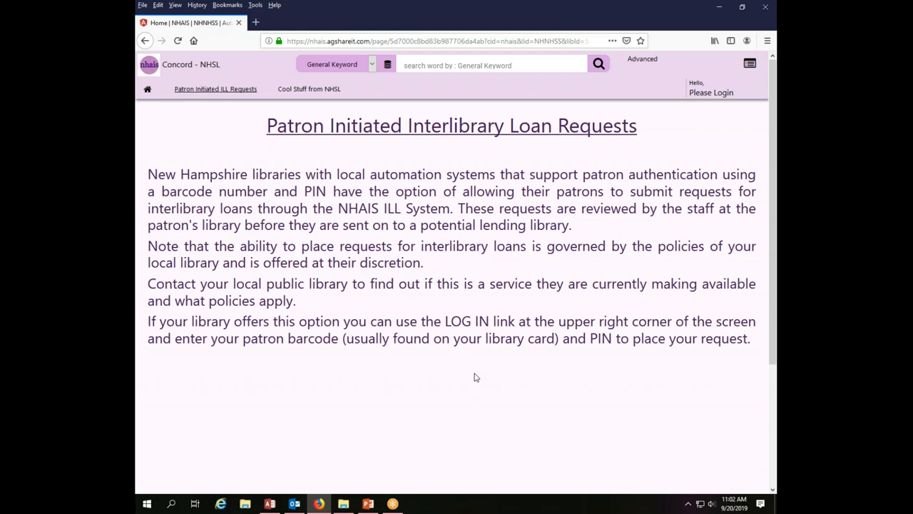
mouse_move(539, 371)
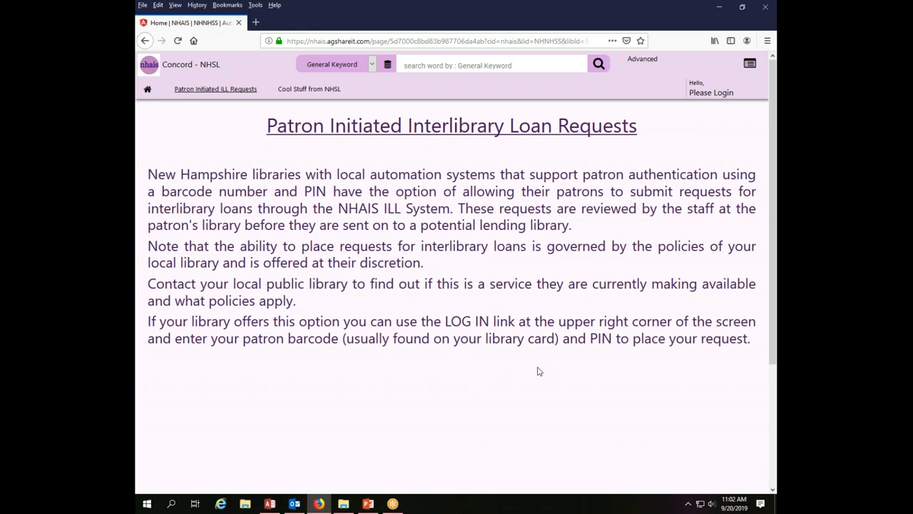
mouse_move(165, 88)
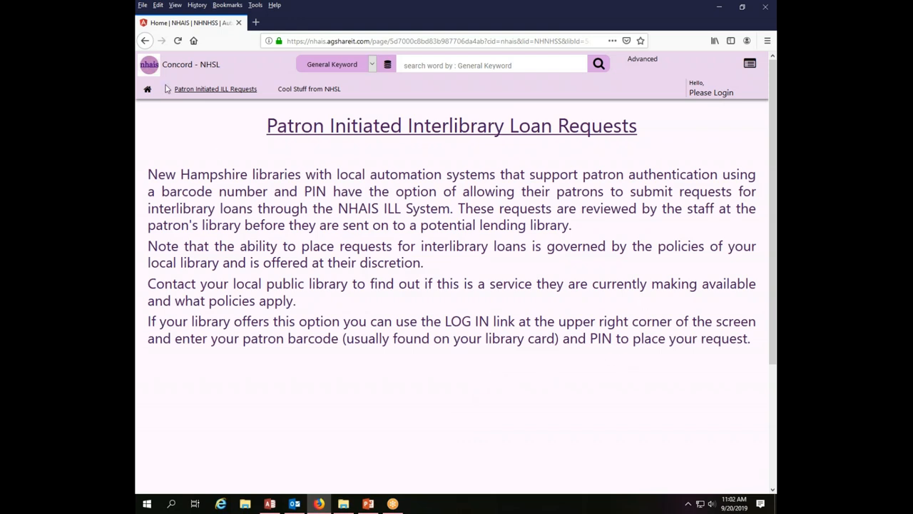
Step: Return to the home page via the house icon
click(147, 88)
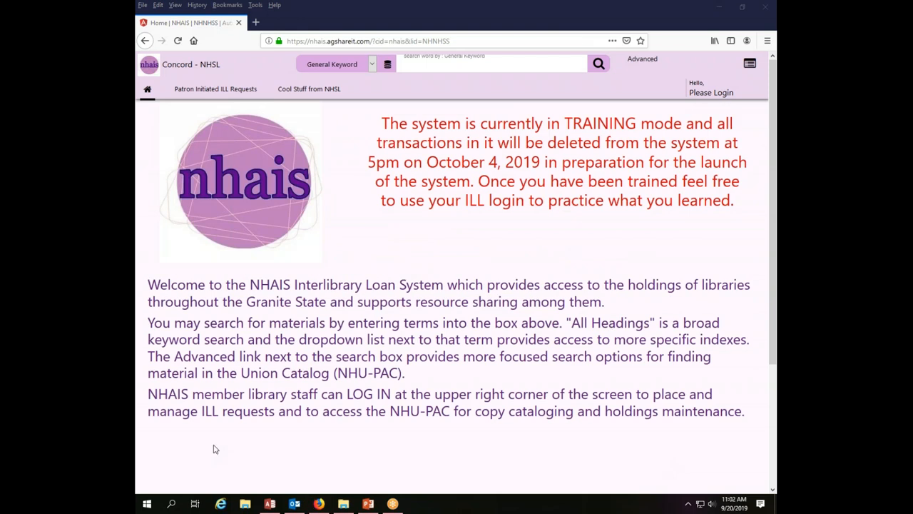
mouse_move(679, 257)
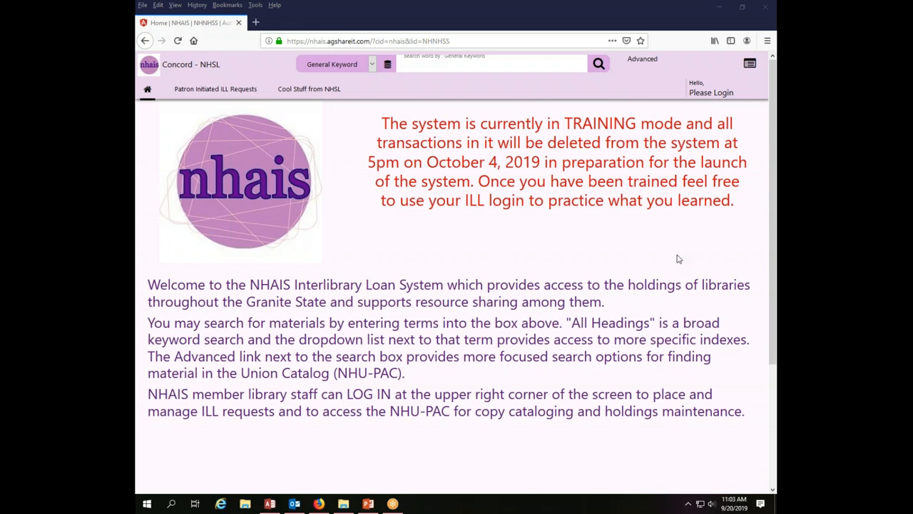
mouse_move(726, 77)
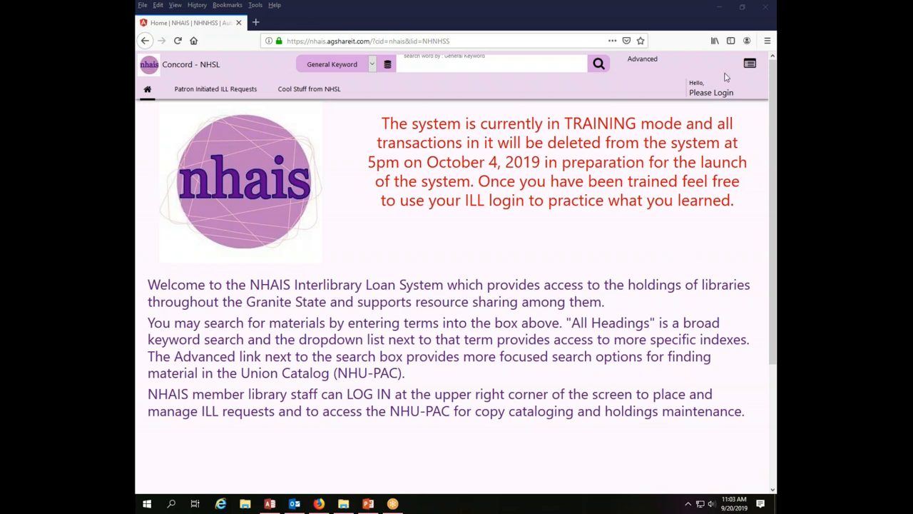
mouse_move(710, 93)
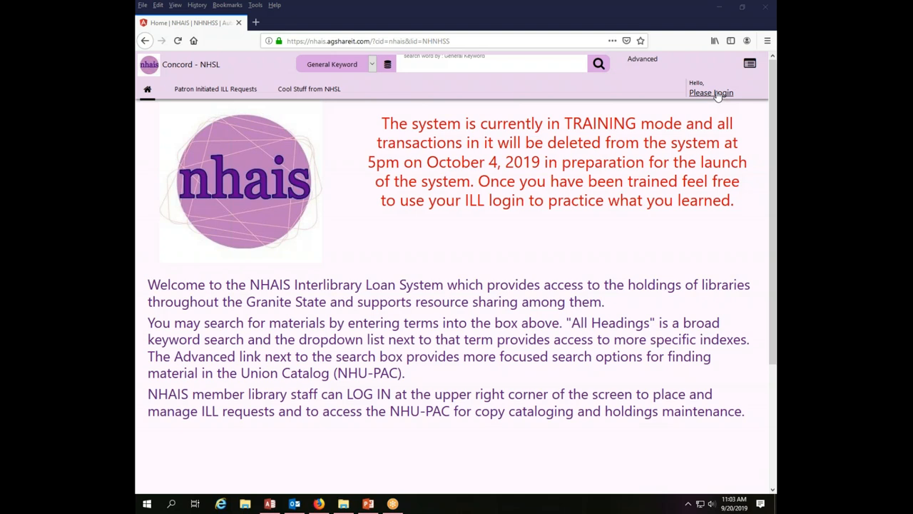
click(710, 92)
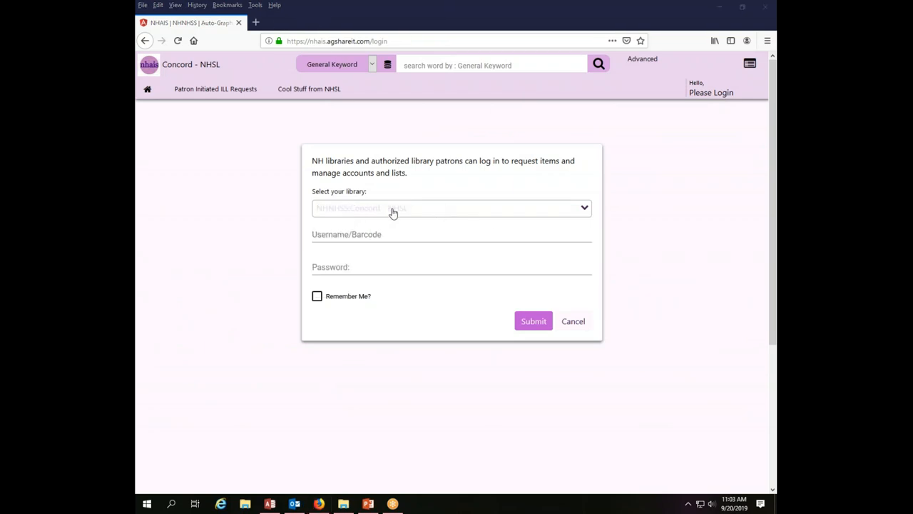
click(451, 208)
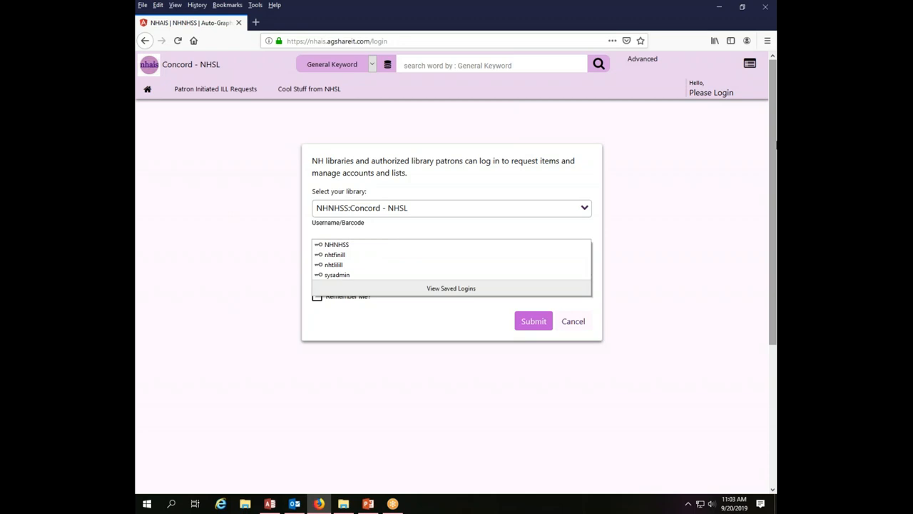
text(246)
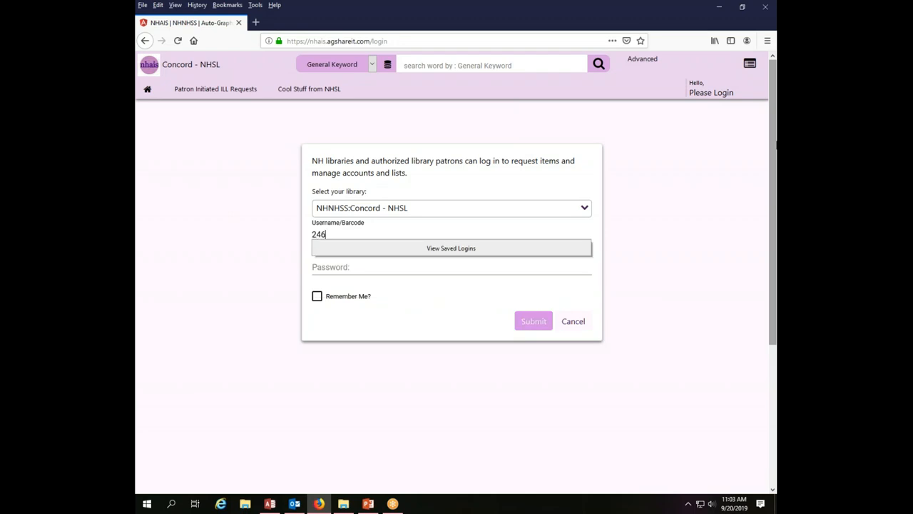
text(770)
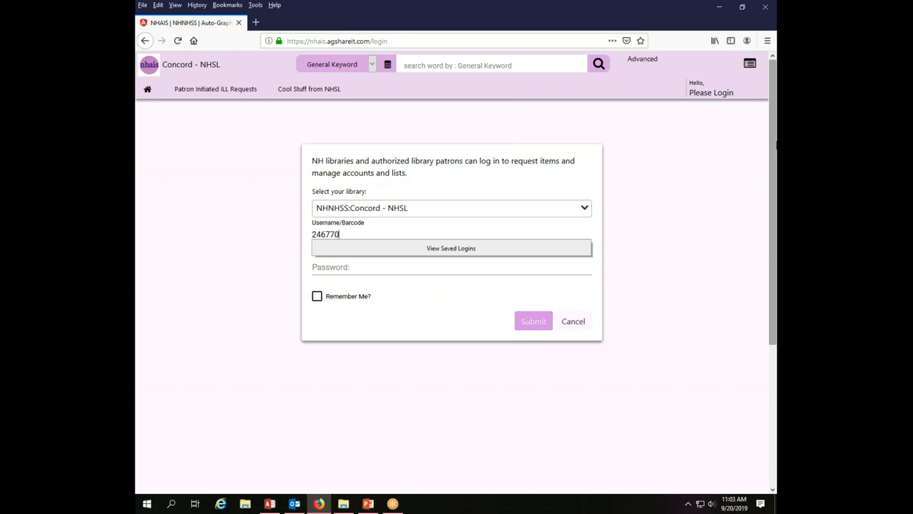
text(00072)
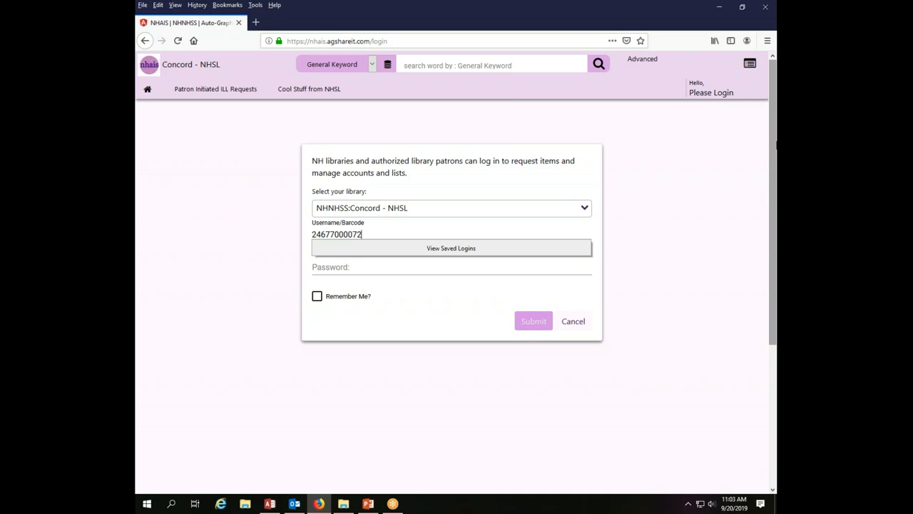
text(139)
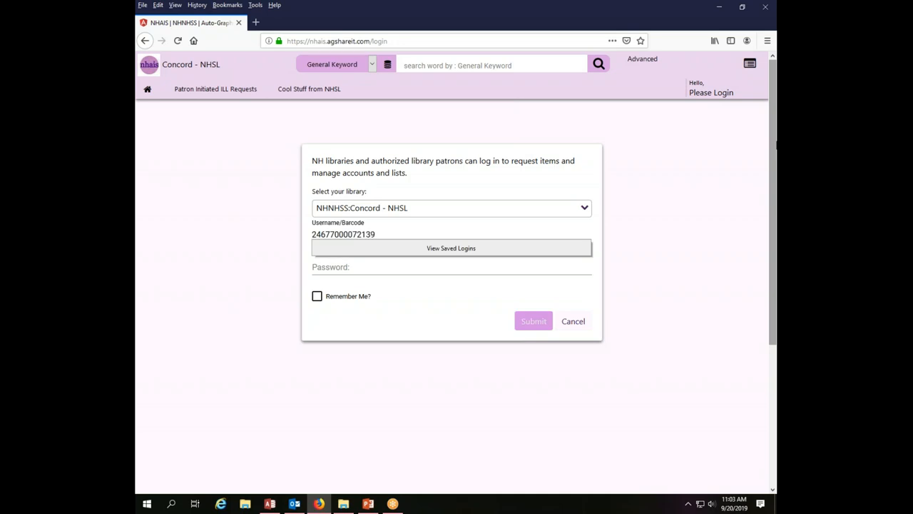
click(451, 266)
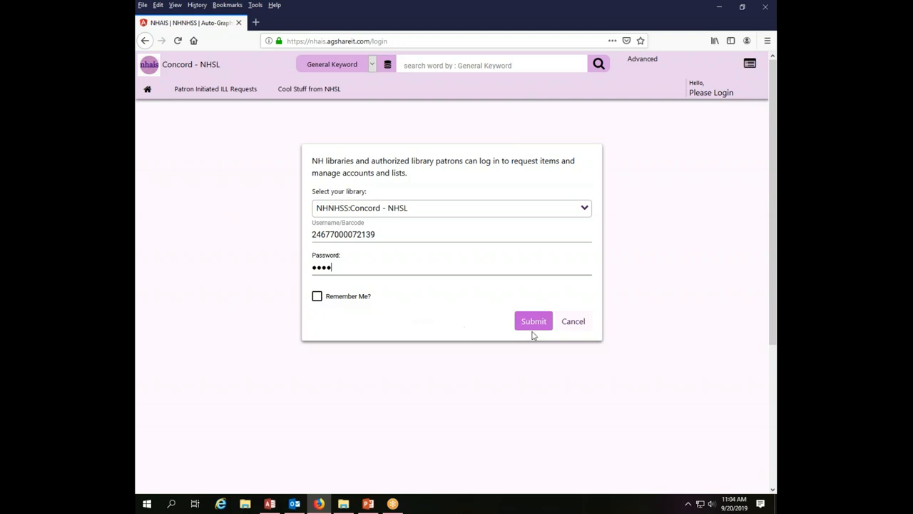
click(533, 321)
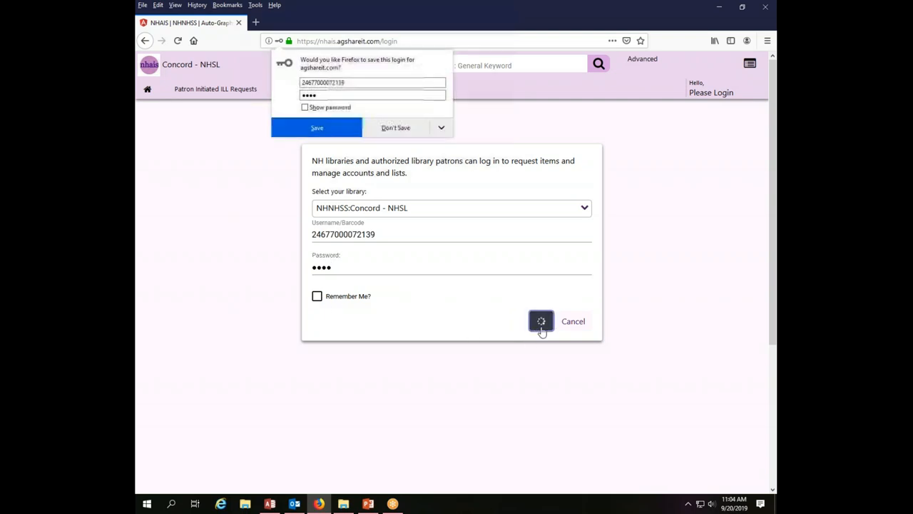
click(540, 321)
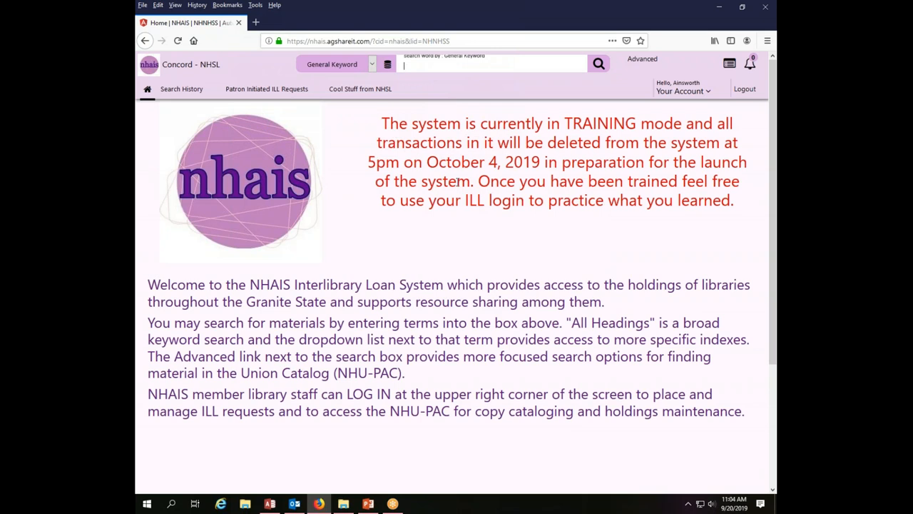
mouse_move(588, 243)
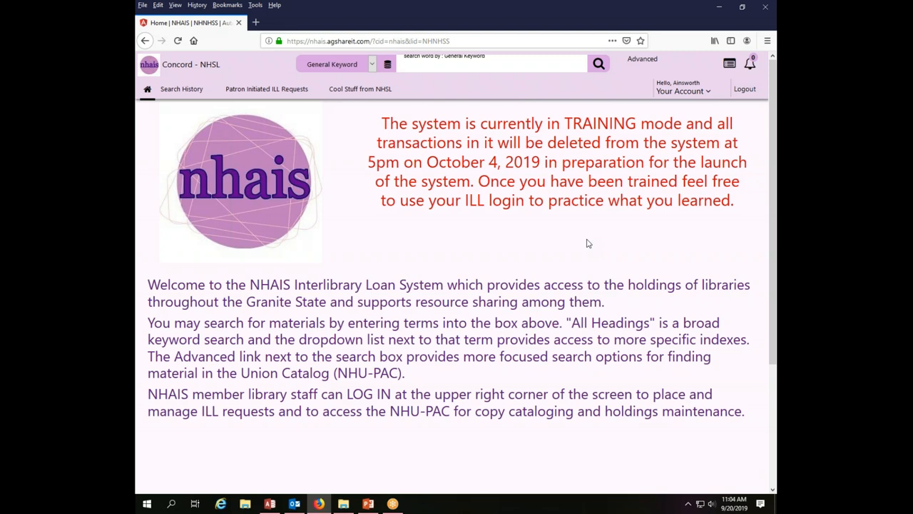
mouse_move(611, 213)
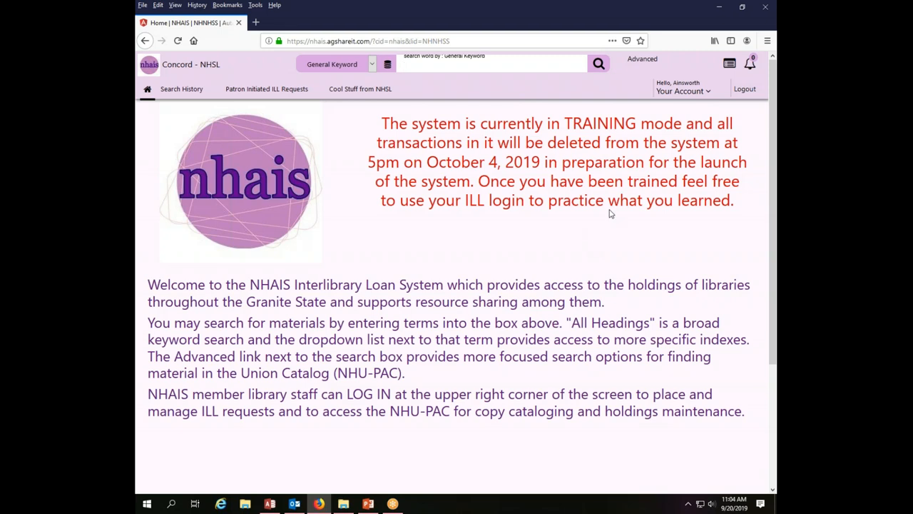
mouse_move(639, 143)
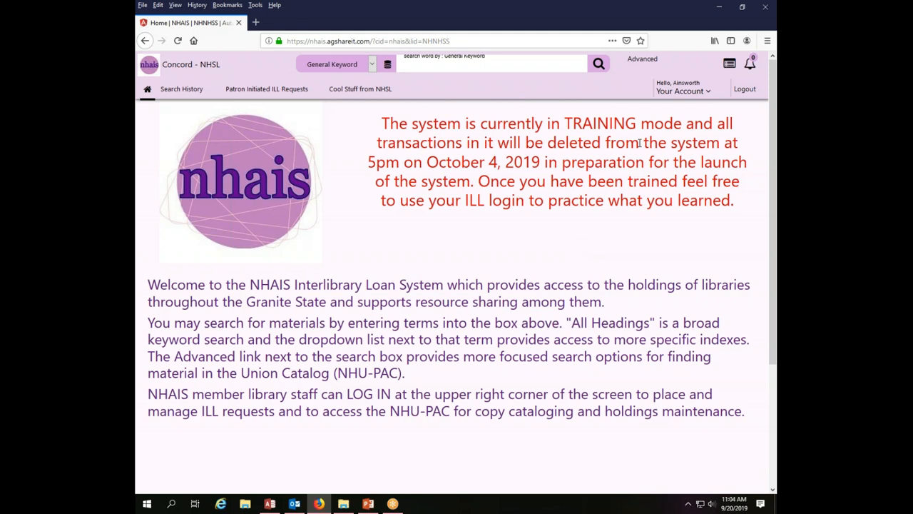
click(493, 63)
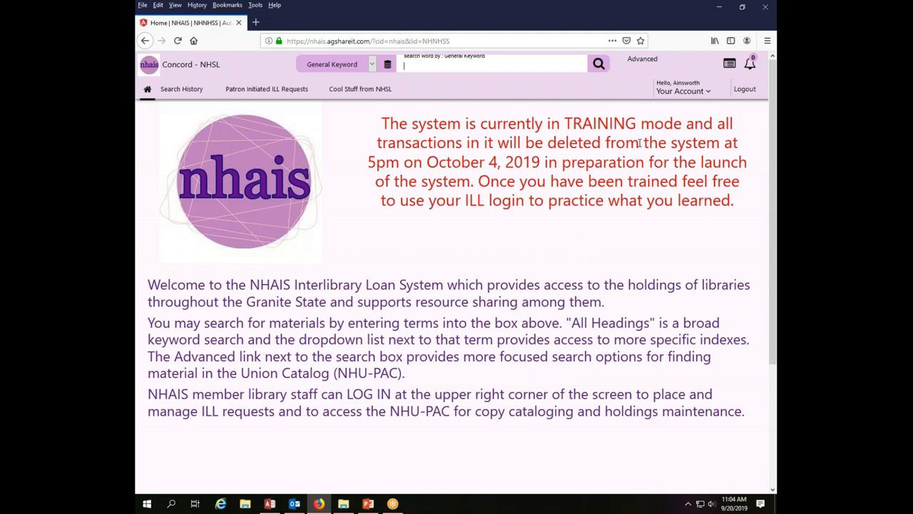
mouse_move(592, 84)
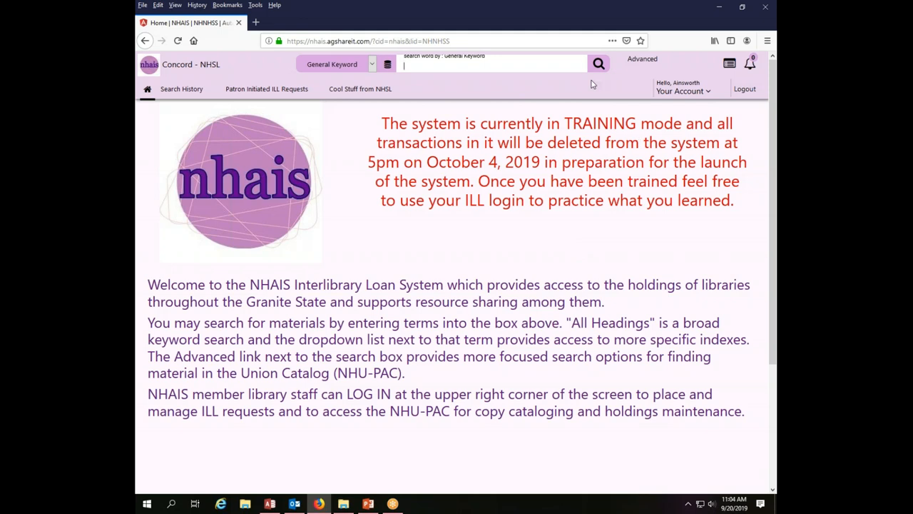
Step: Run a general keyword search for 'mrs pollifax'
text(mrs)
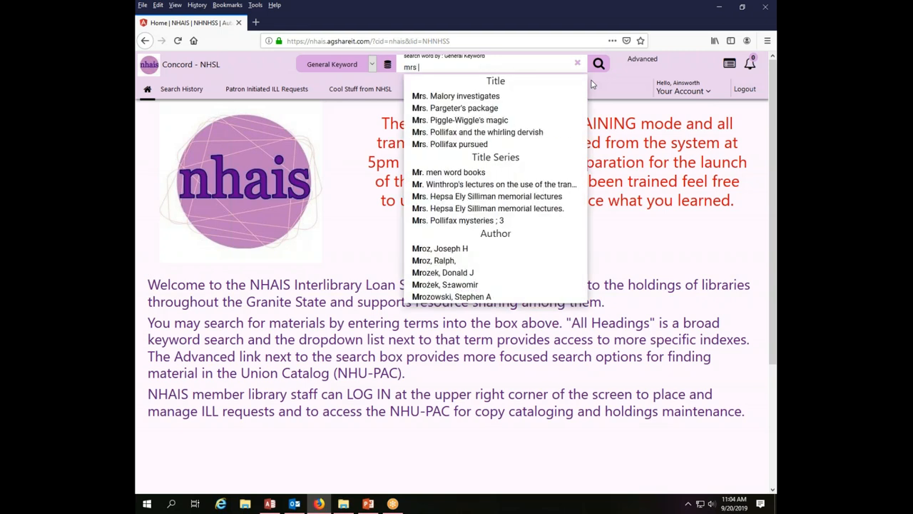
text(fo)
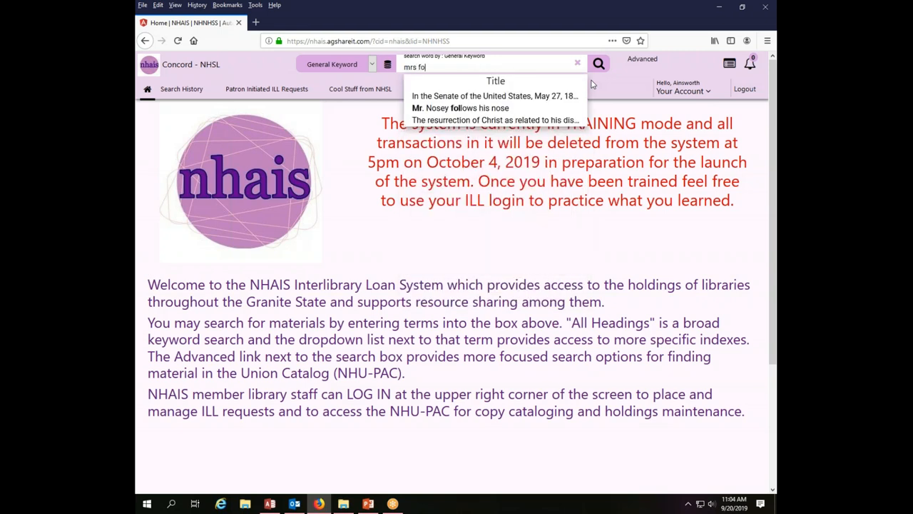
text(polli)
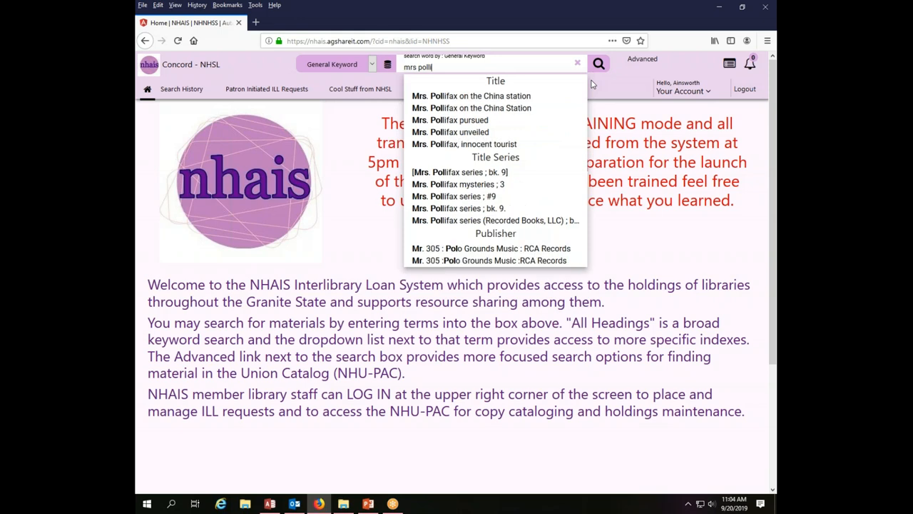
text(fax)
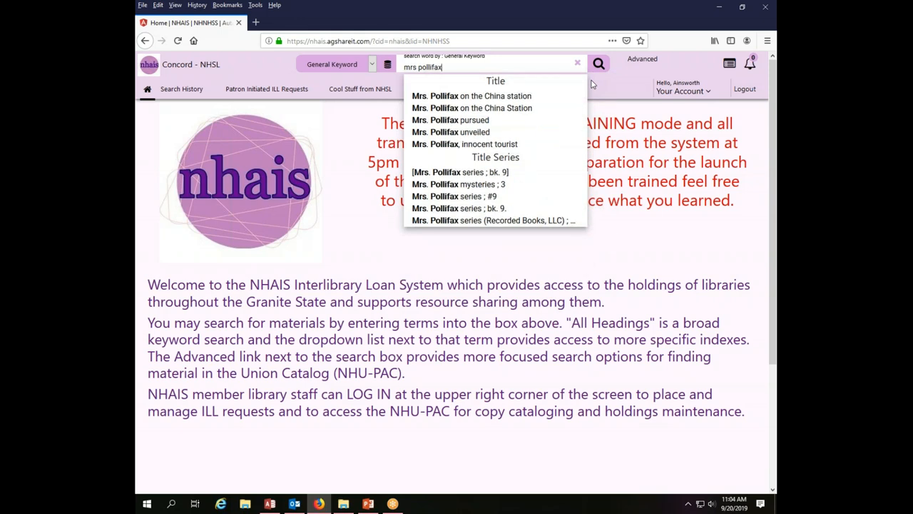
click(597, 63)
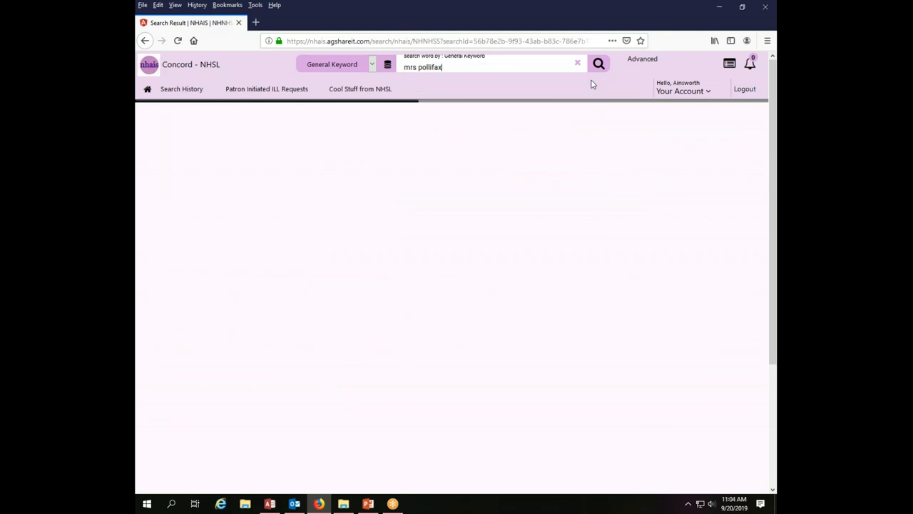
Step: Expand the Format facet and request the Book edition of 'Mrs. Pollifax on the China station'
click(597, 63)
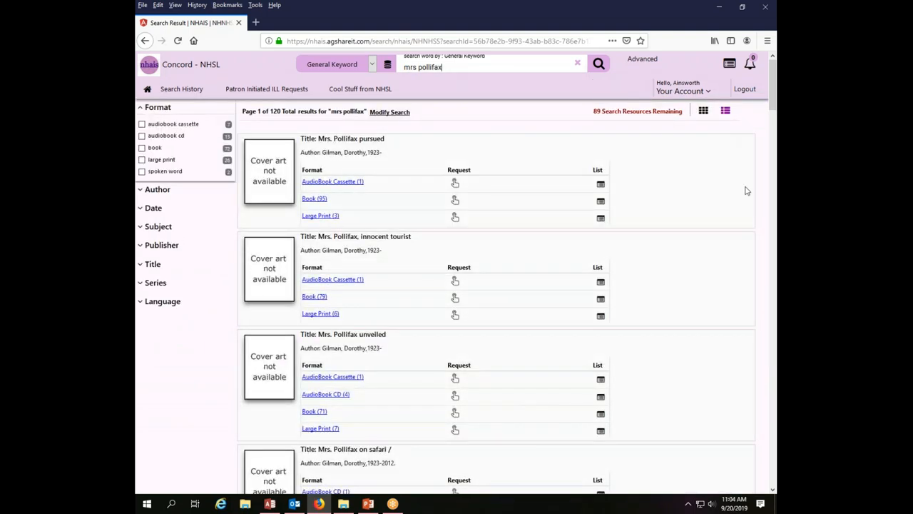
mouse_move(769, 144)
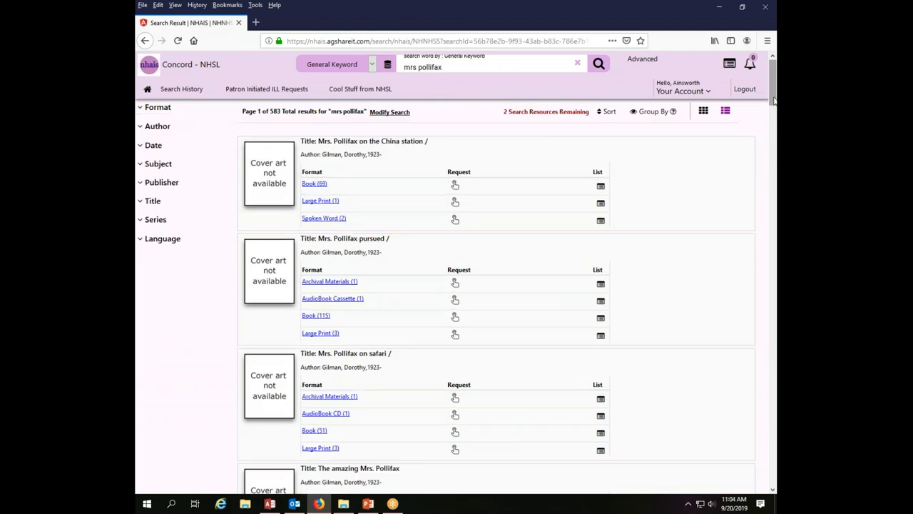
click(156, 107)
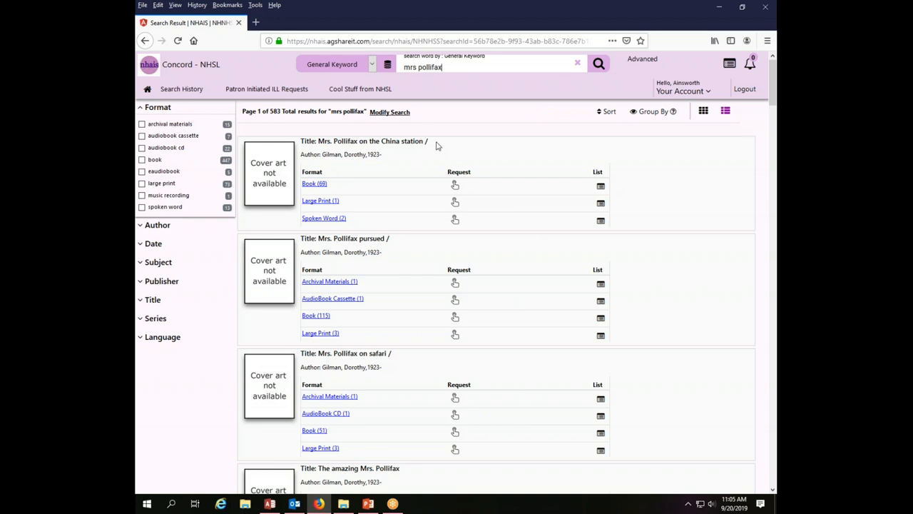
mouse_move(319, 209)
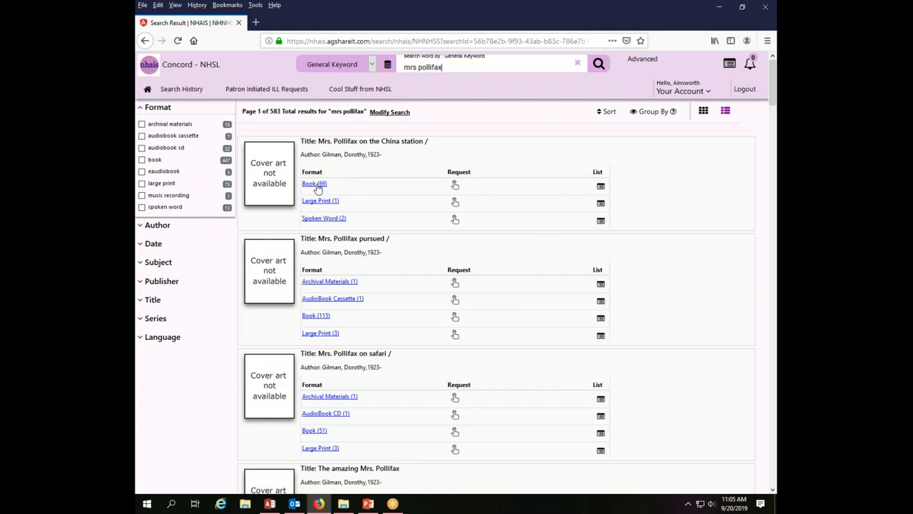
mouse_move(342, 208)
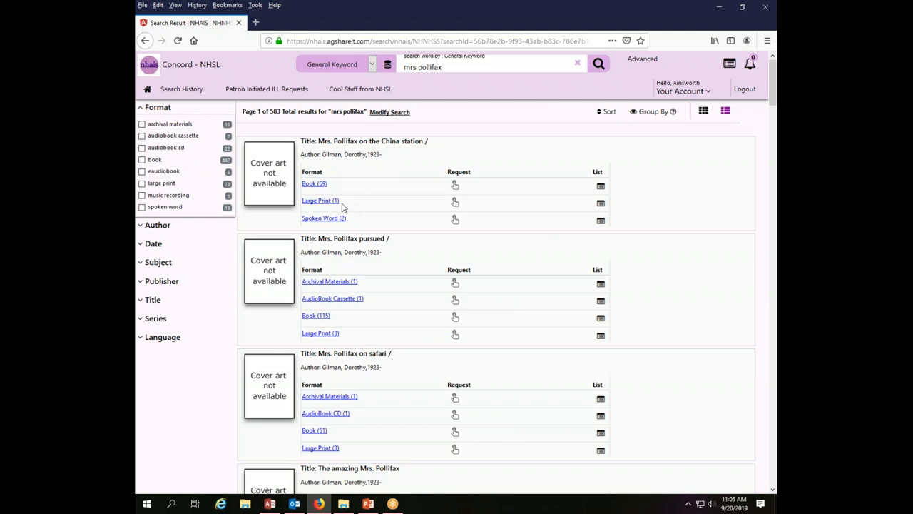
mouse_move(342, 220)
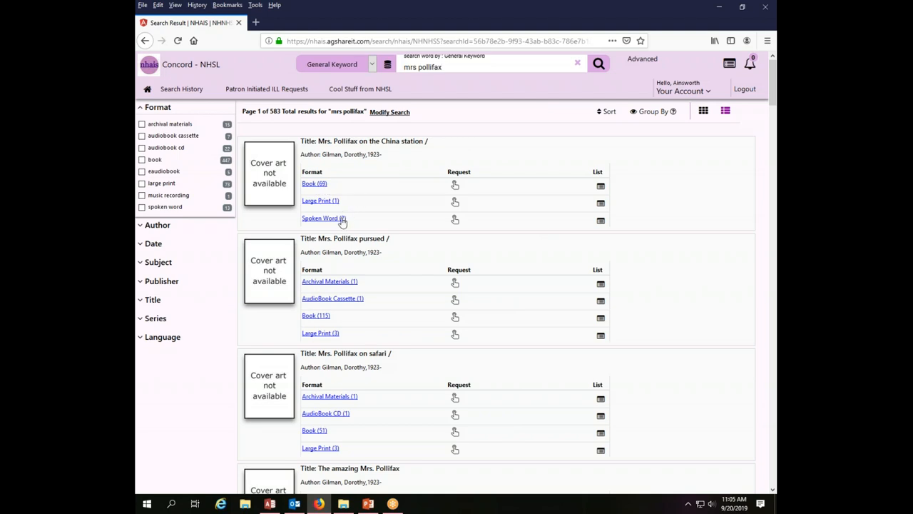
mouse_move(327, 185)
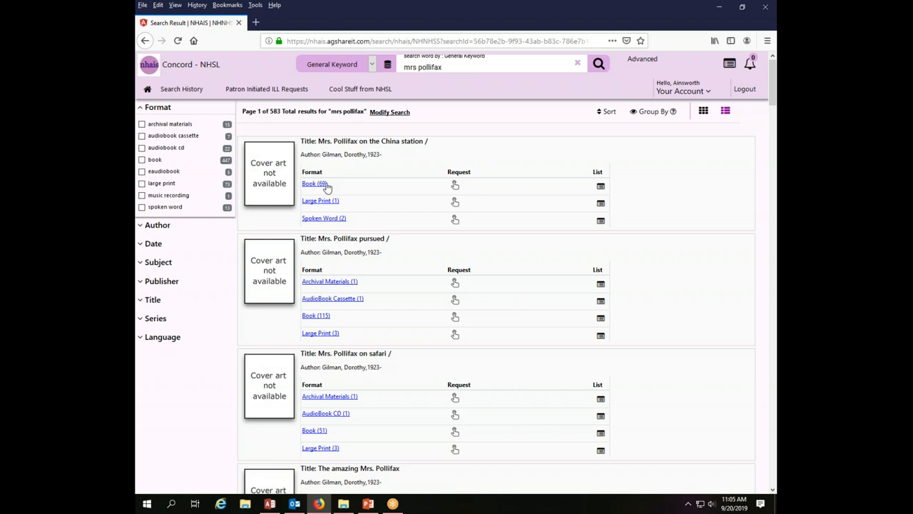
mouse_move(454, 186)
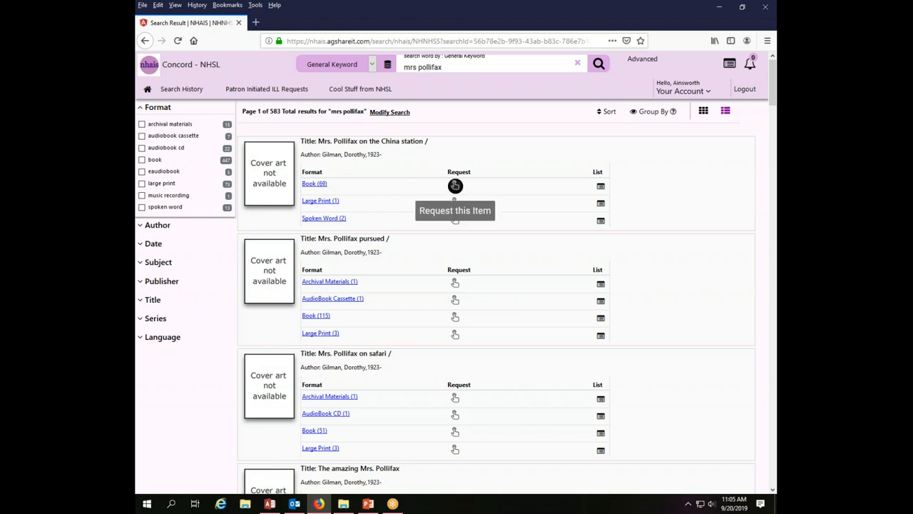
click(454, 186)
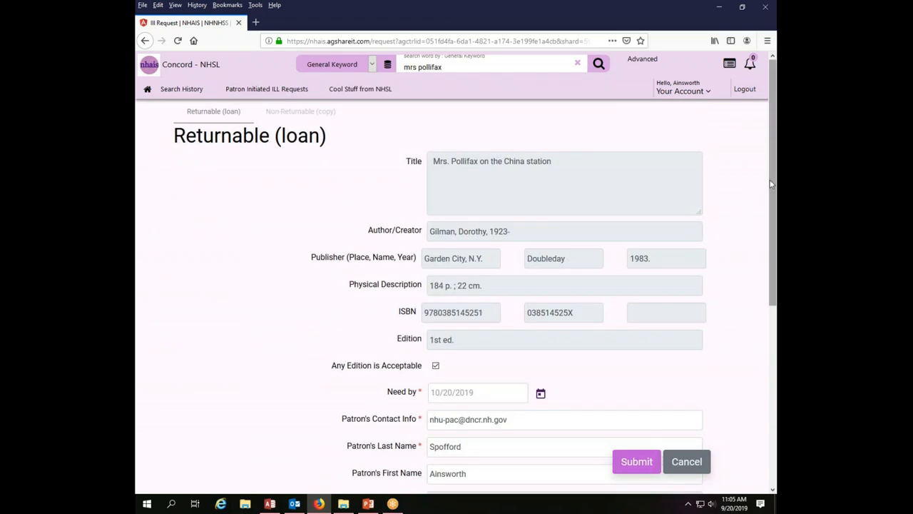
scroll(down, 3)
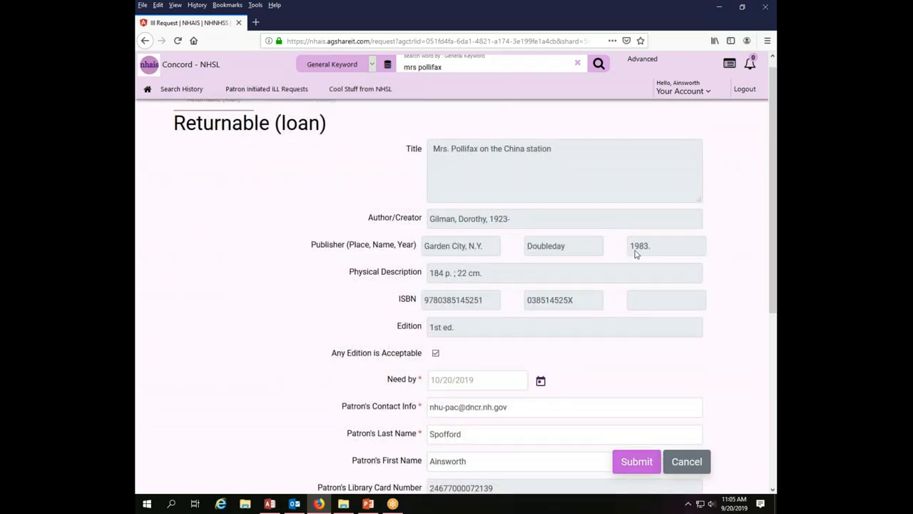
mouse_move(725, 223)
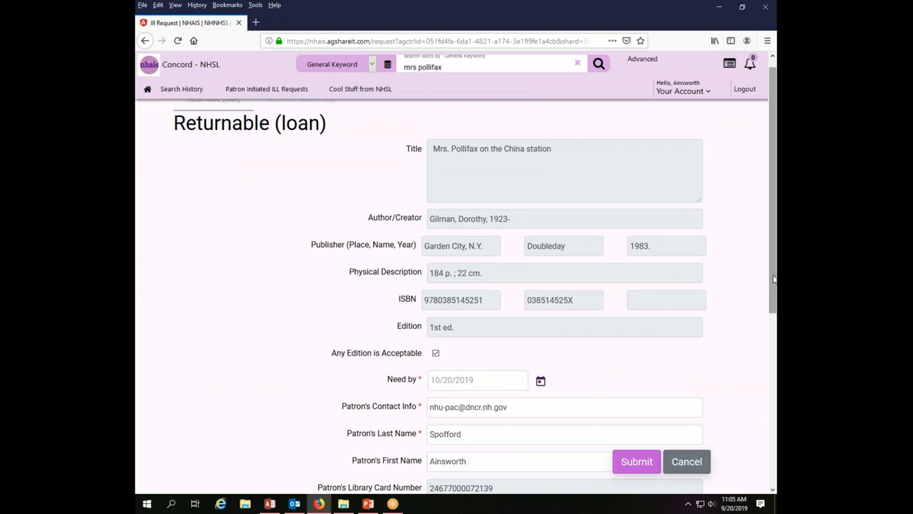
scroll(down, 3)
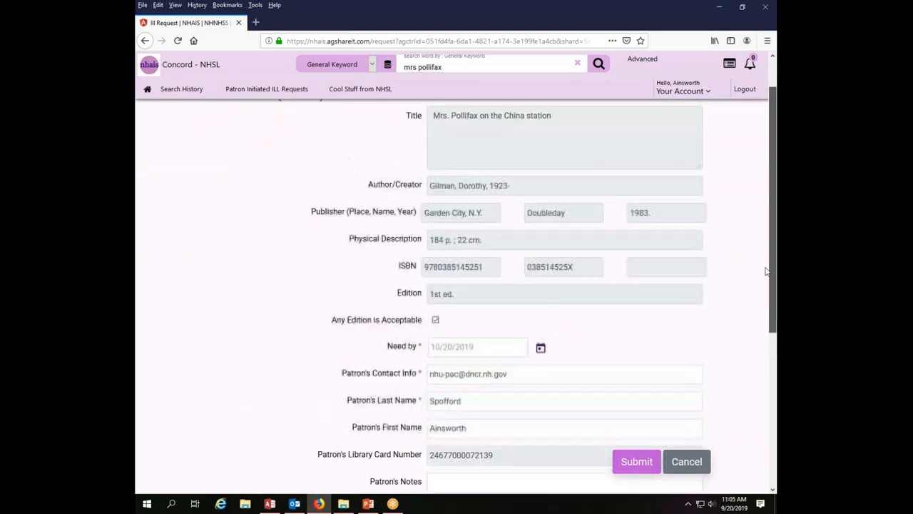
scroll(up, 3)
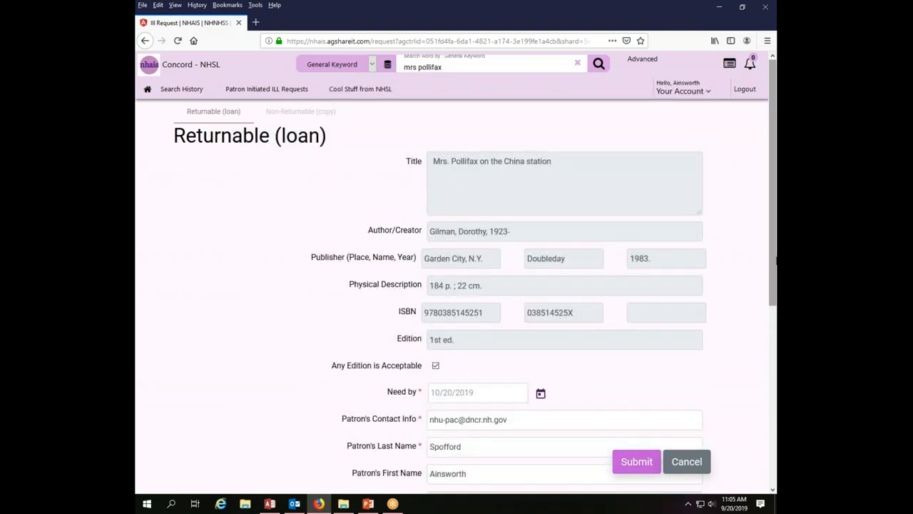
scroll(down, 3)
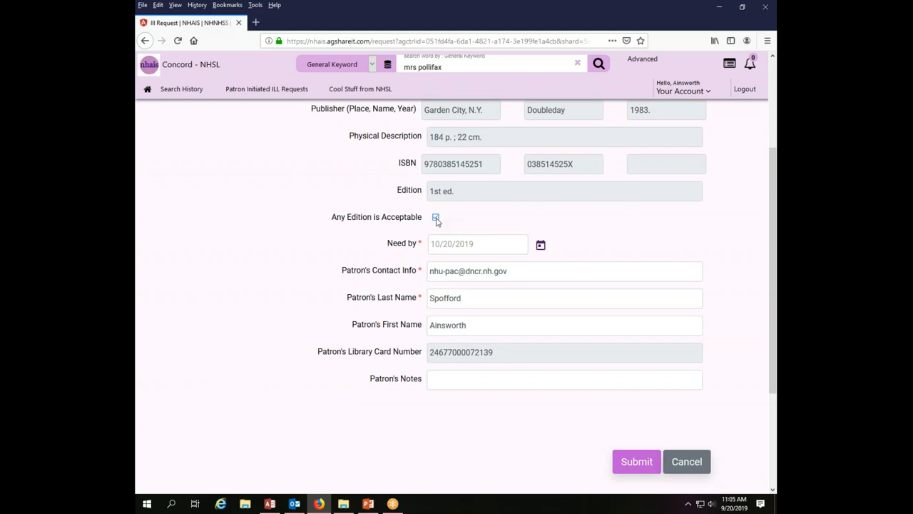
Step: Enter the need-by date 10/20/2019 on the loan request form
click(437, 217)
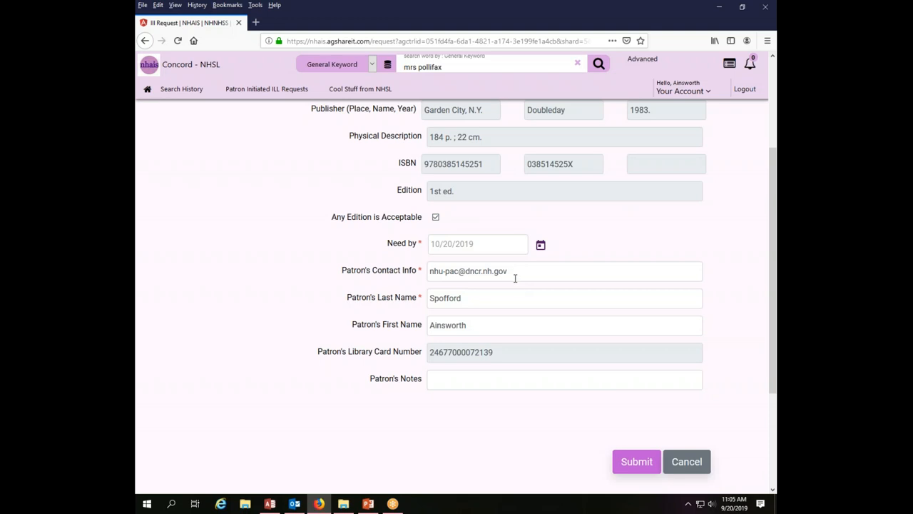
mouse_move(465, 314)
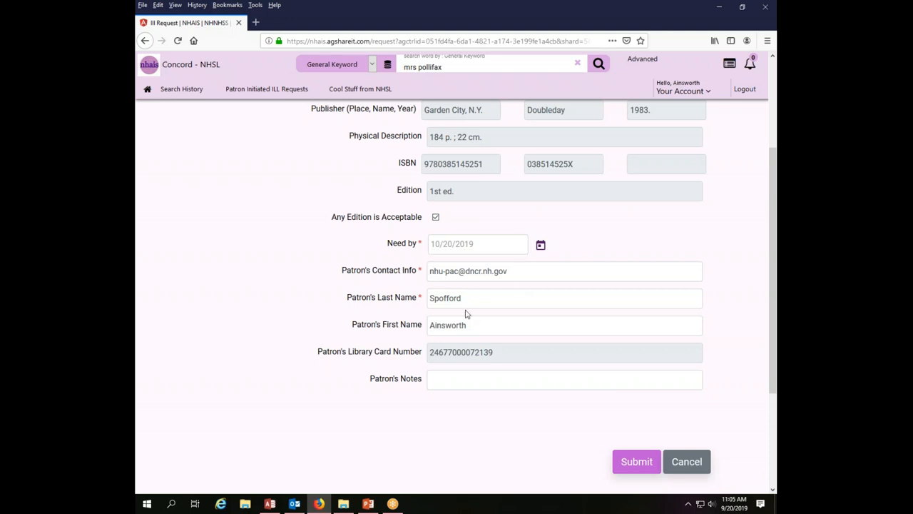
mouse_move(516, 270)
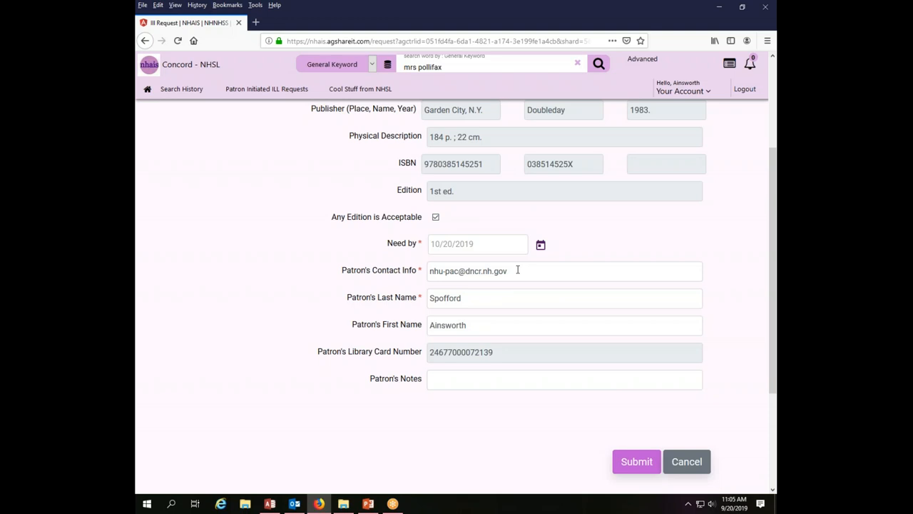
mouse_move(522, 271)
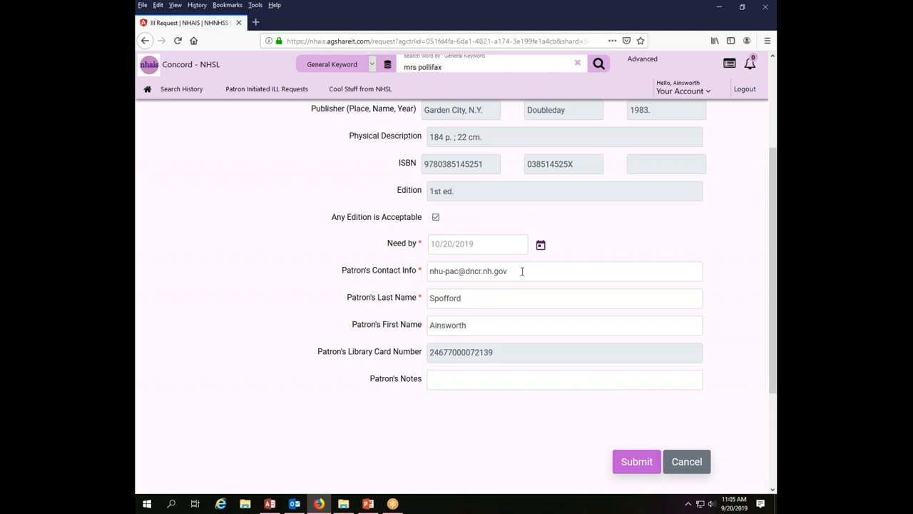
mouse_move(479, 271)
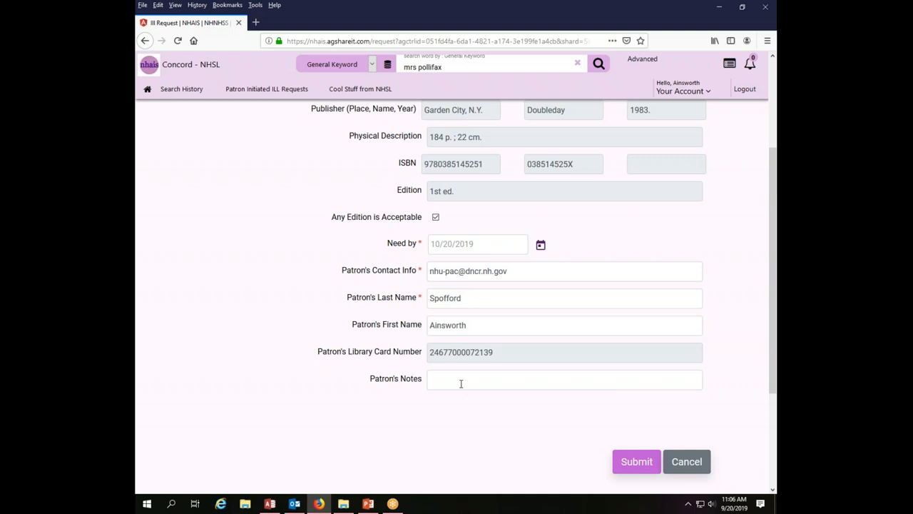
Step: Add the patron note 'thank you for placing my request.' and submit the request
click(563, 380)
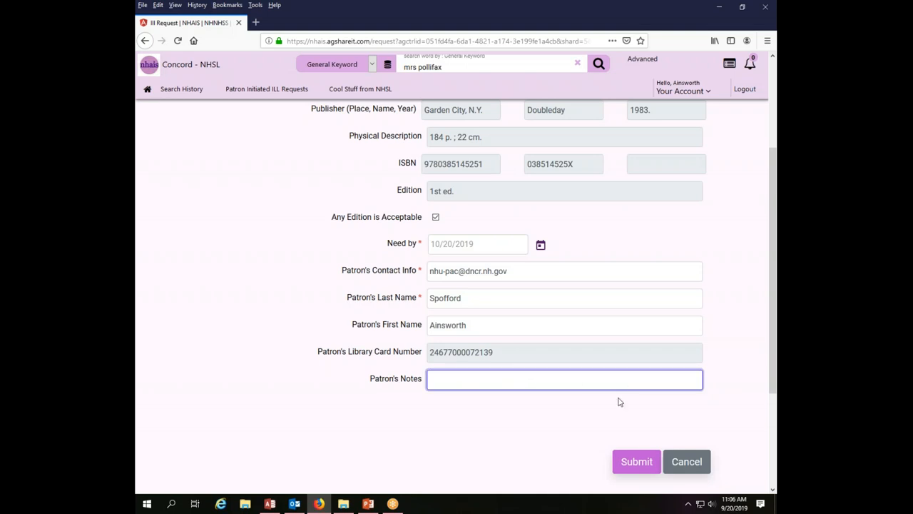
mouse_move(650, 411)
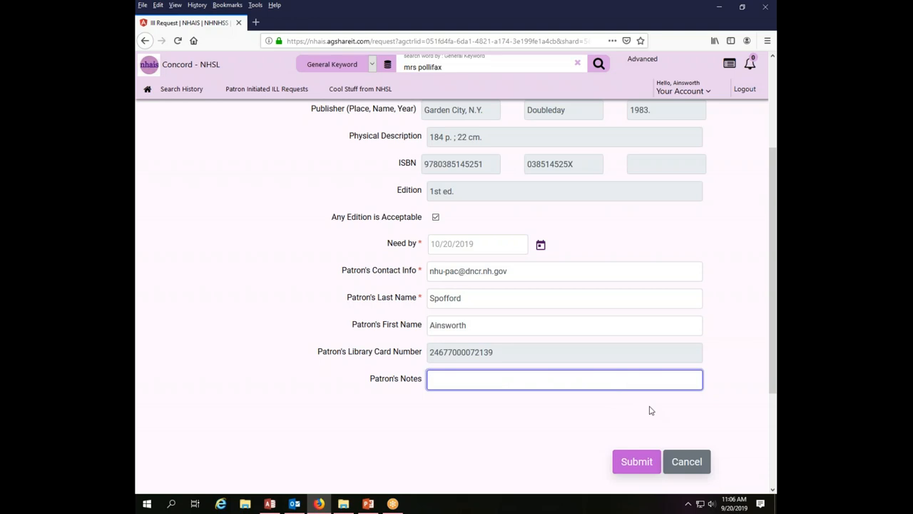
text(thank you)
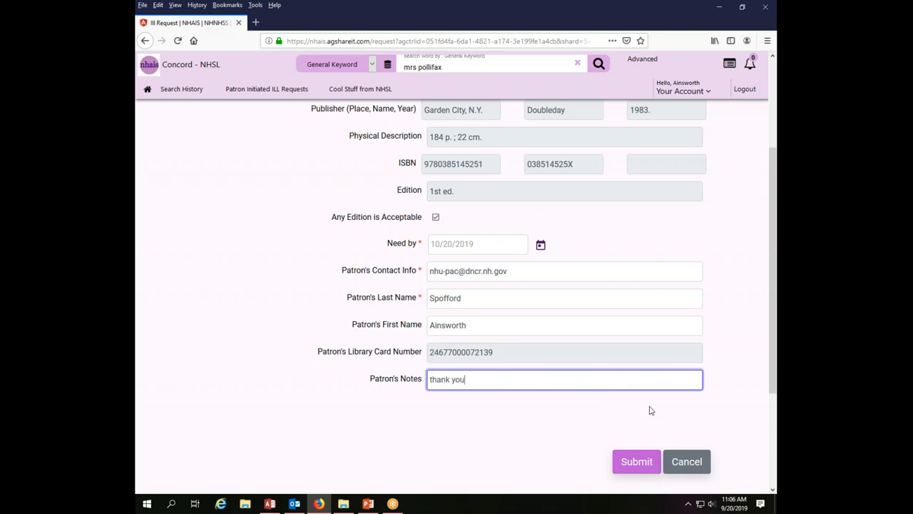
text(for placing)
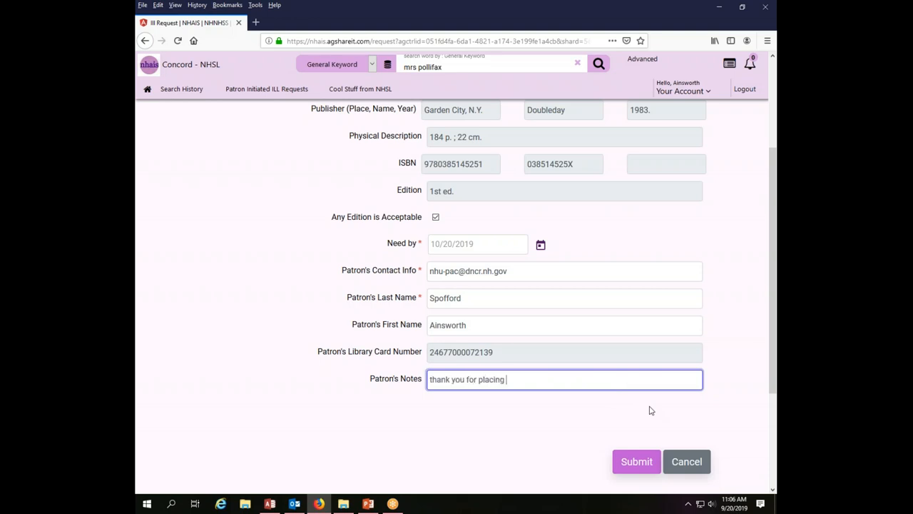
text(my request)
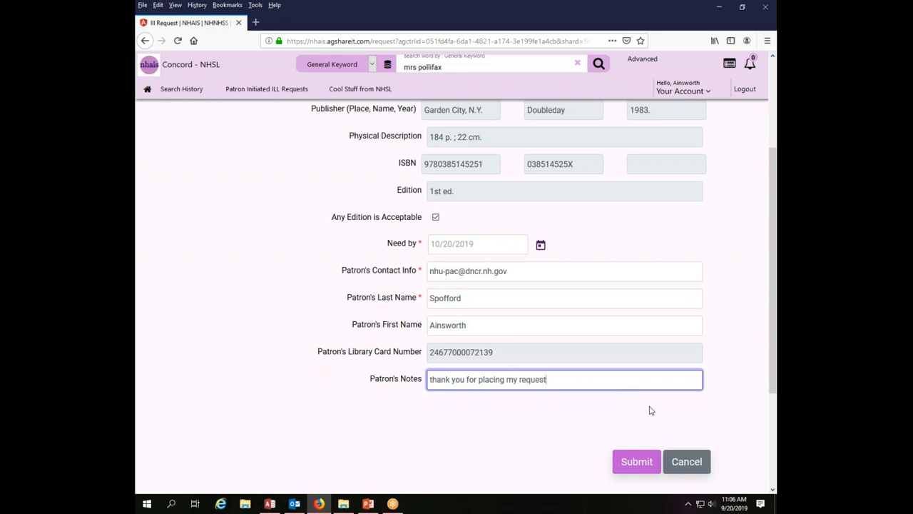
click(636, 461)
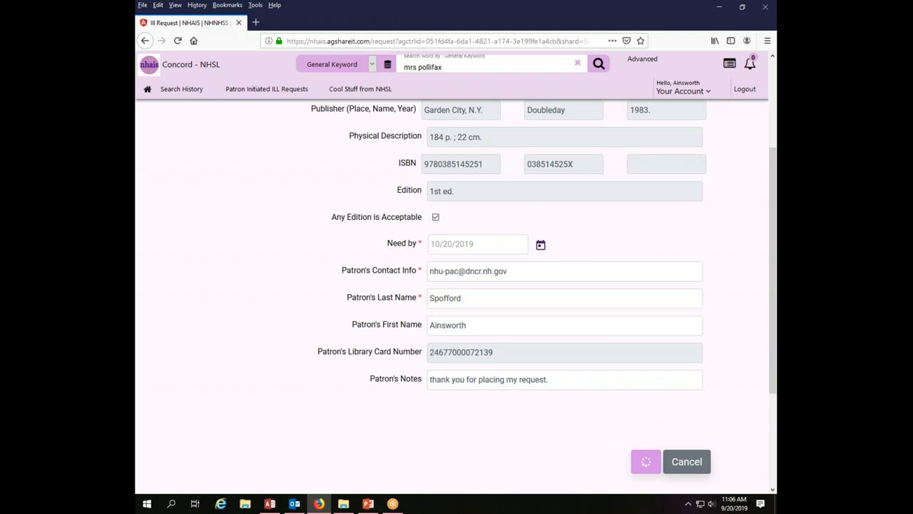
Step: Review the confirmation for request 110 (Awaiting Lenders) and dismiss it with OK
click(645, 461)
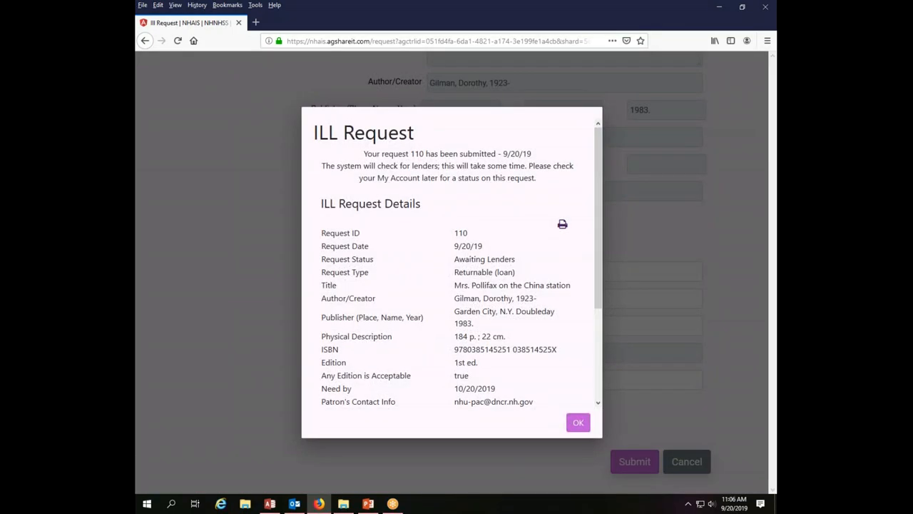
mouse_move(626, 462)
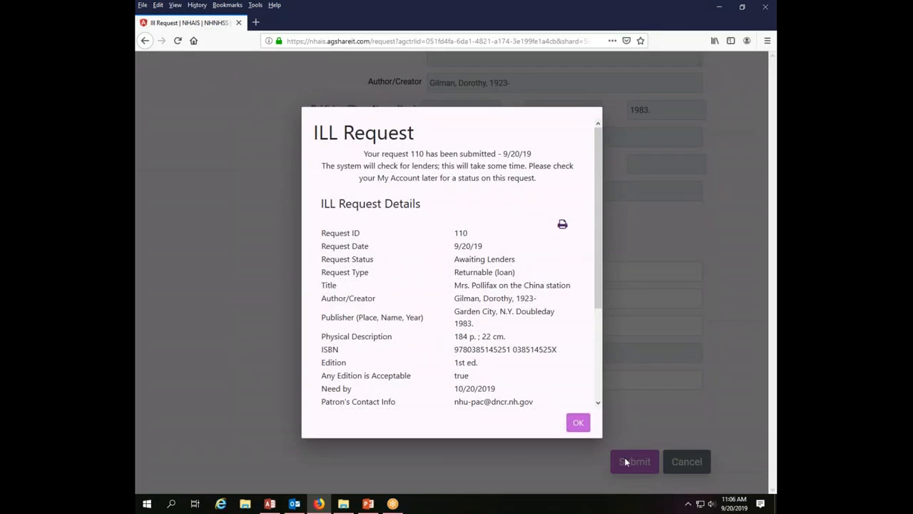
mouse_move(498, 180)
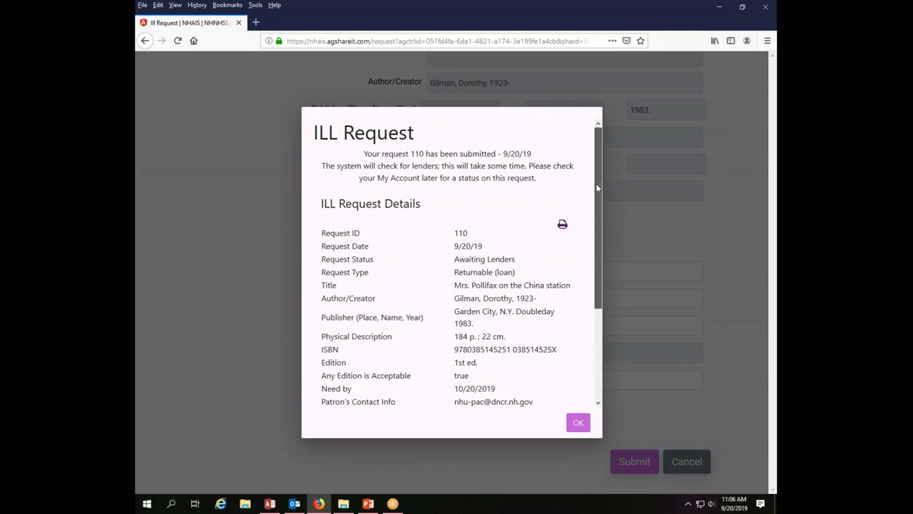
scroll(down, 3)
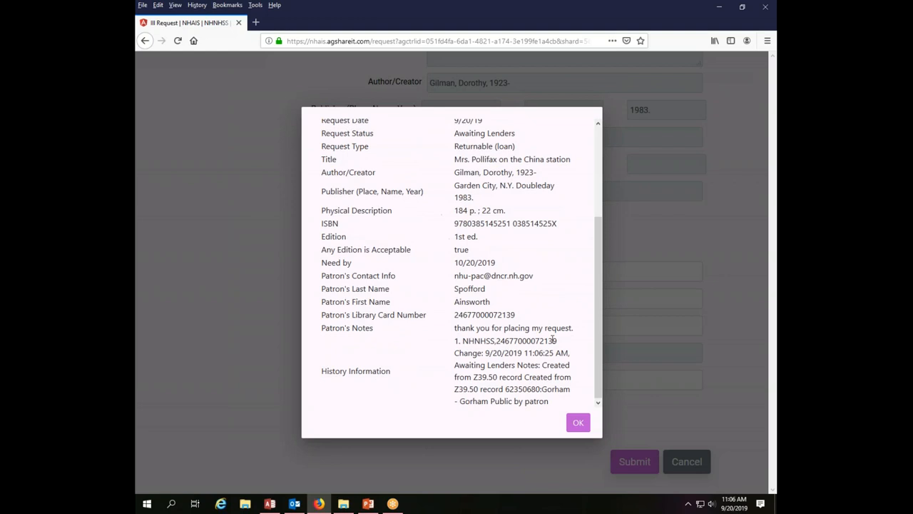
mouse_move(462, 422)
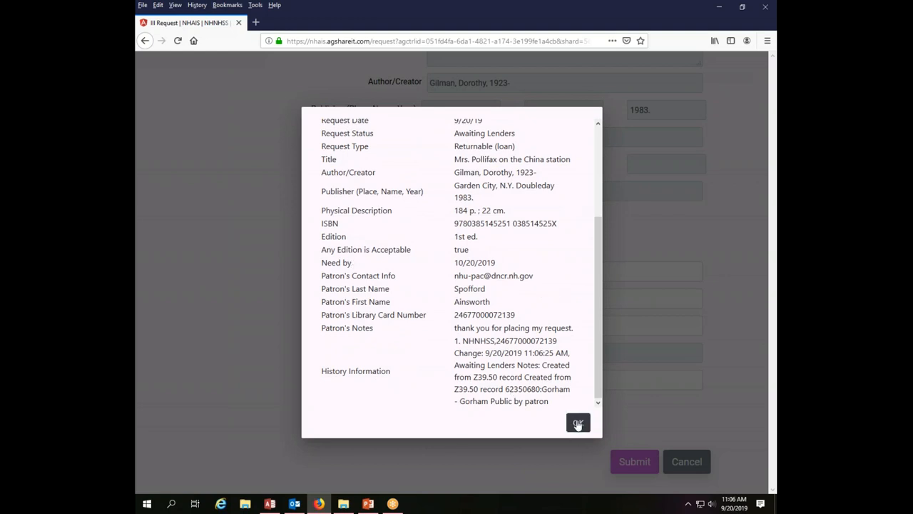
click(578, 422)
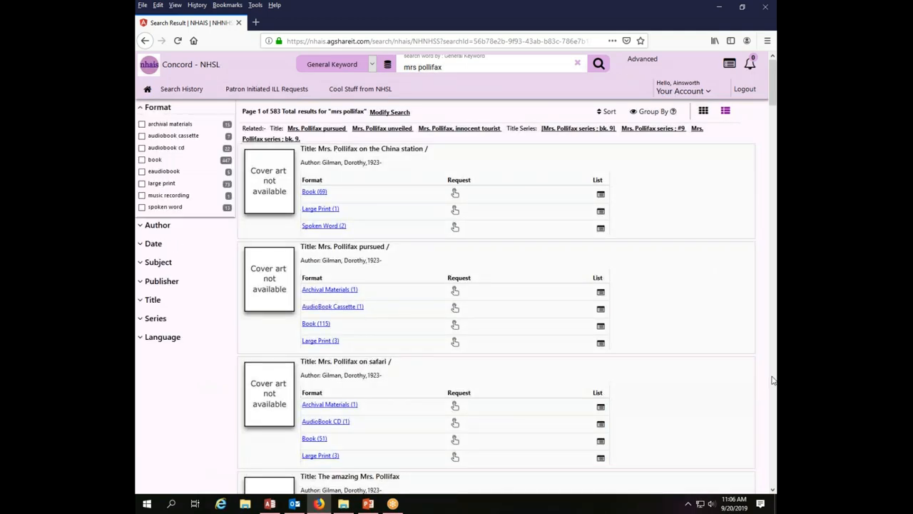
mouse_move(764, 345)
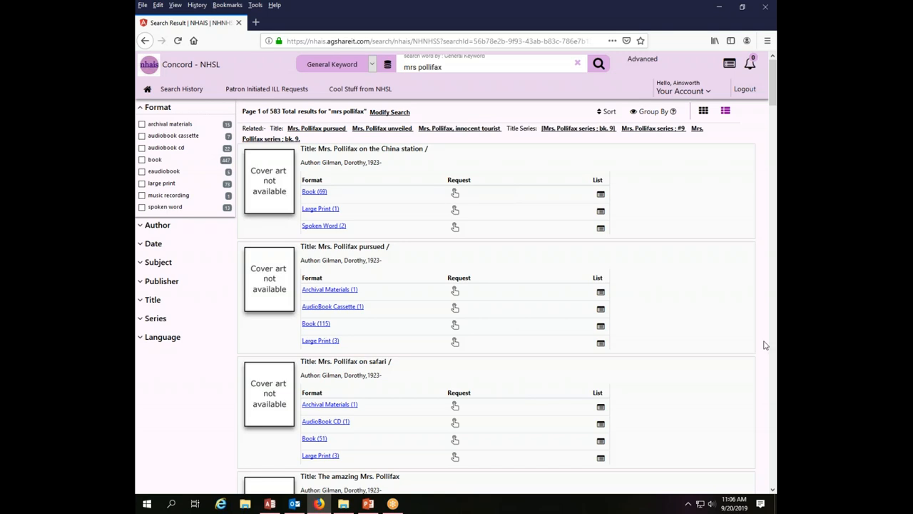
mouse_move(425, 14)
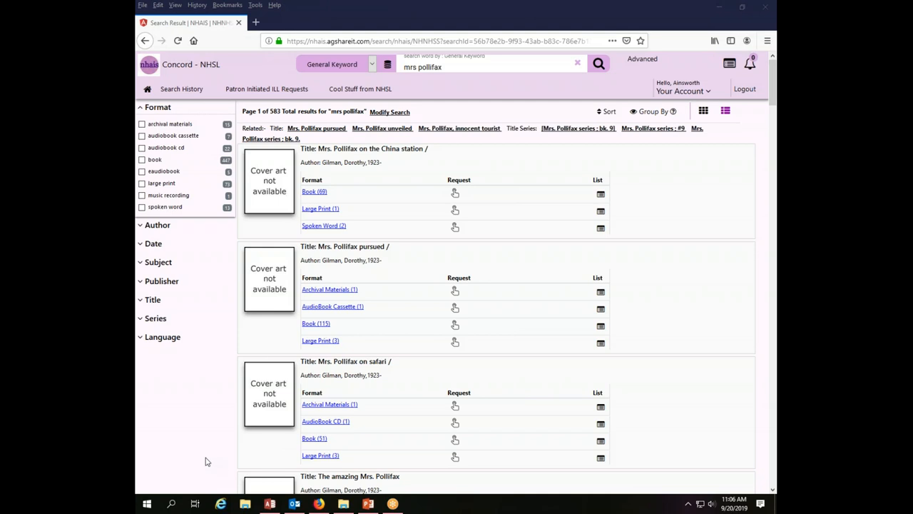
mouse_move(682, 281)
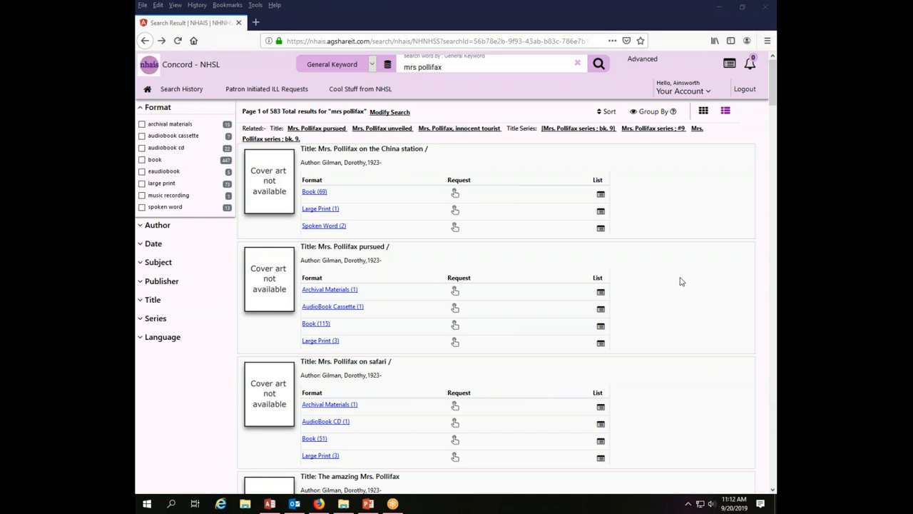
mouse_move(742, 194)
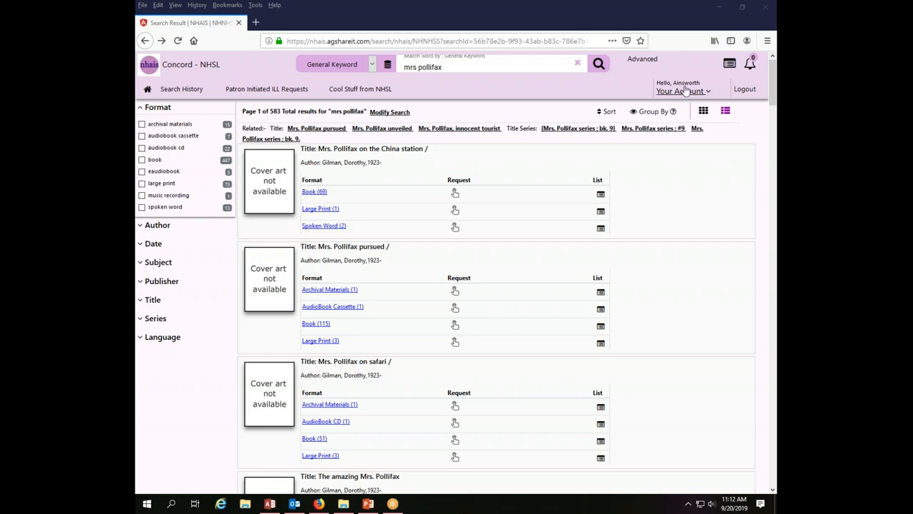
mouse_move(711, 97)
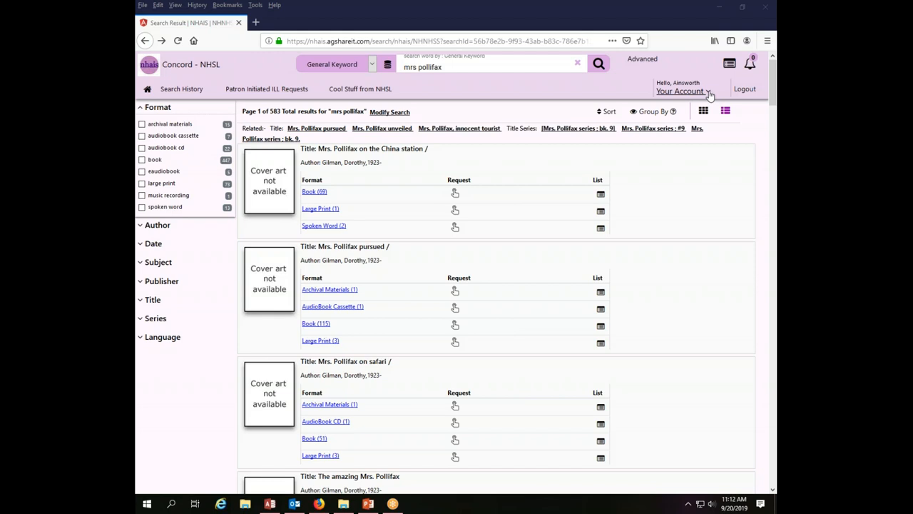
Step: Open Items From Other Libraries from the Your Account menu
click(679, 91)
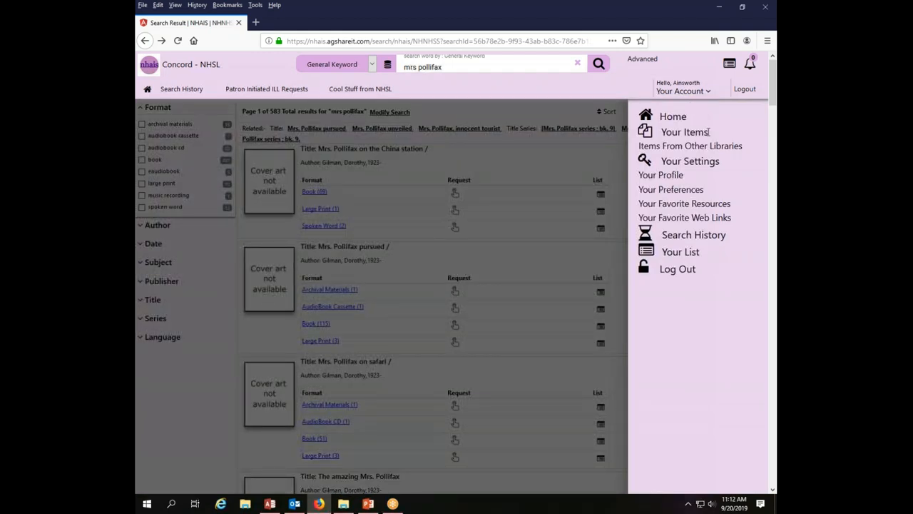
mouse_move(719, 149)
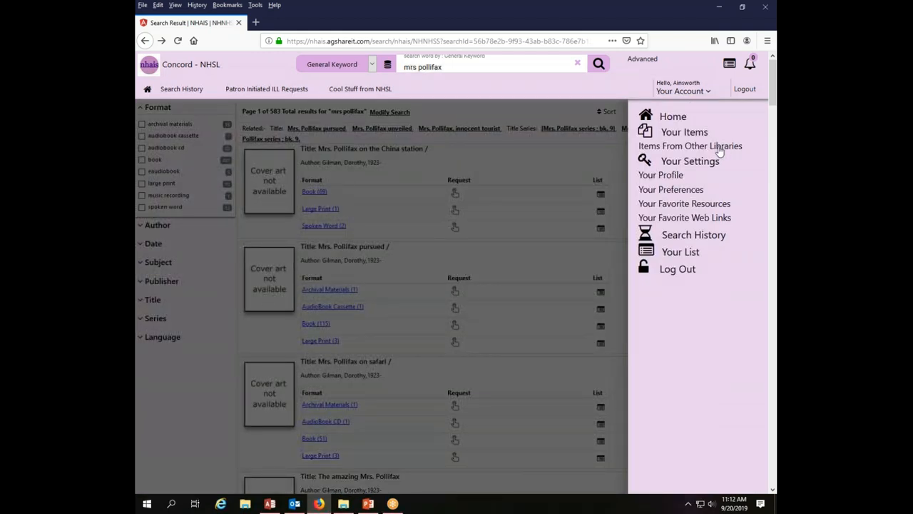
mouse_move(716, 149)
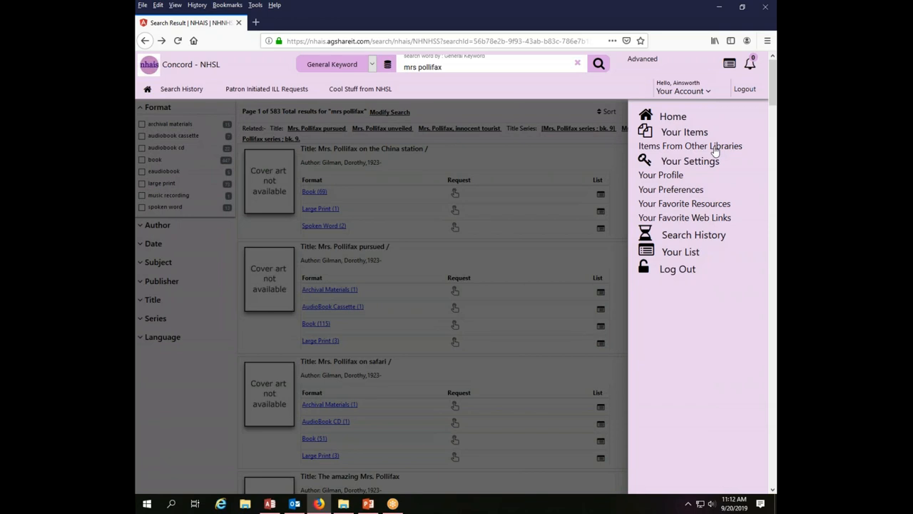
click(691, 145)
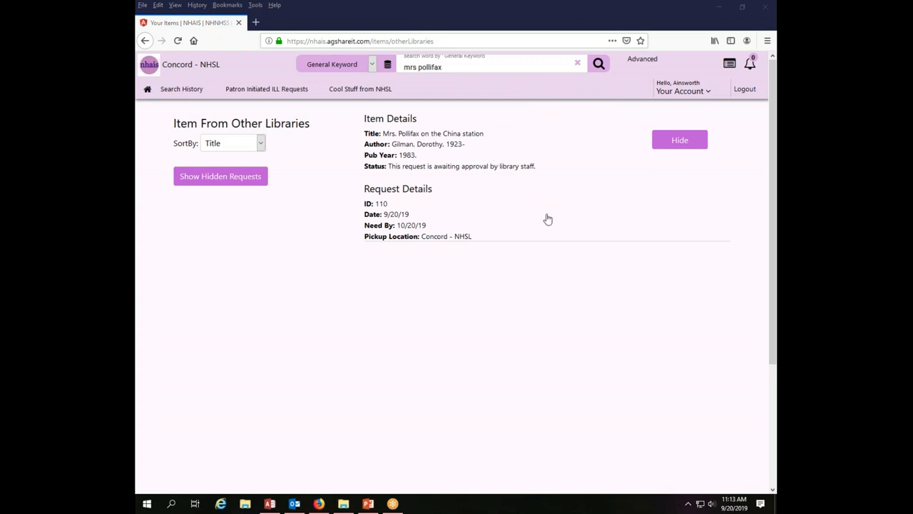
mouse_move(639, 228)
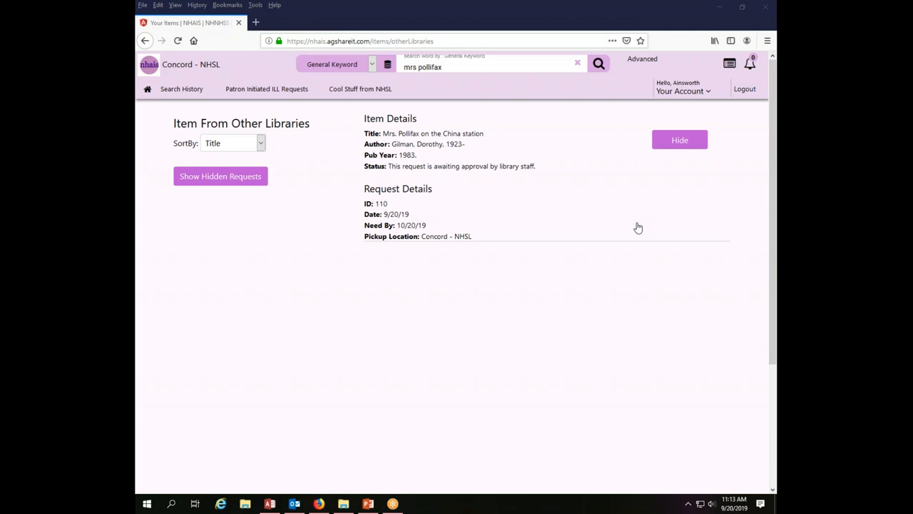
mouse_move(389, 211)
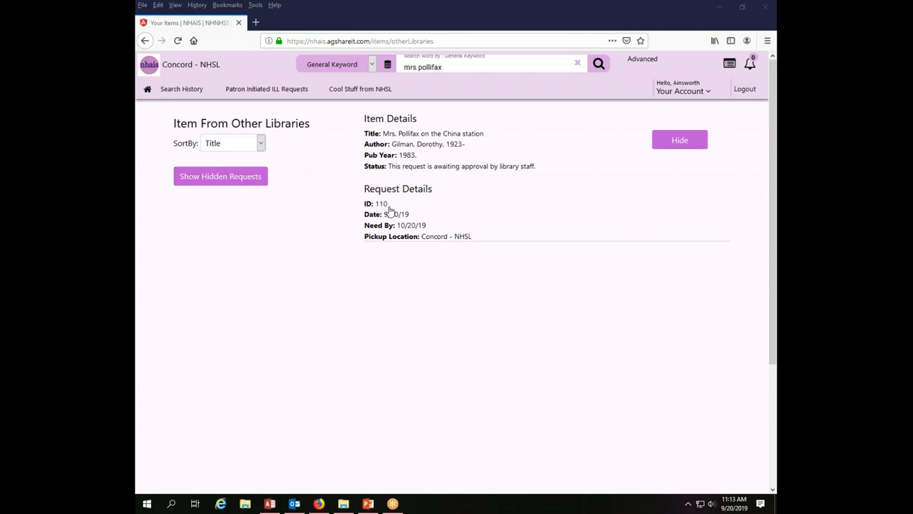
mouse_move(410, 220)
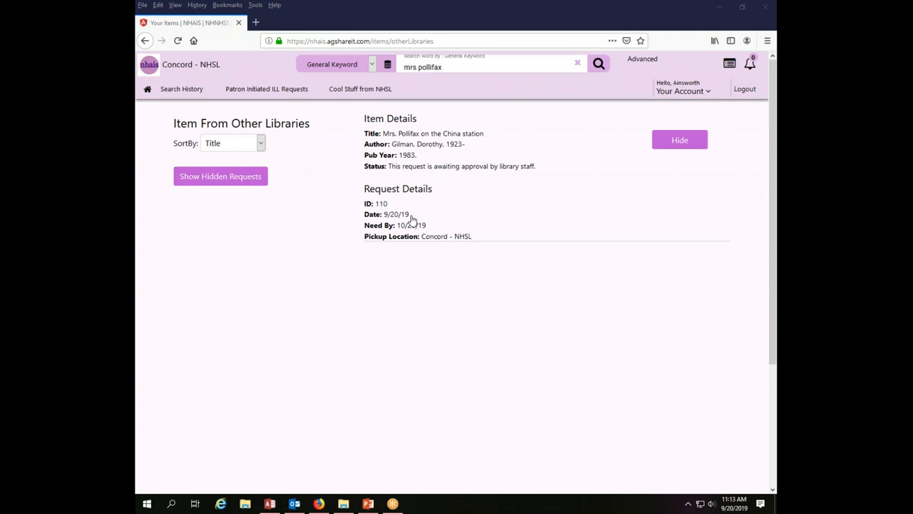
mouse_move(423, 217)
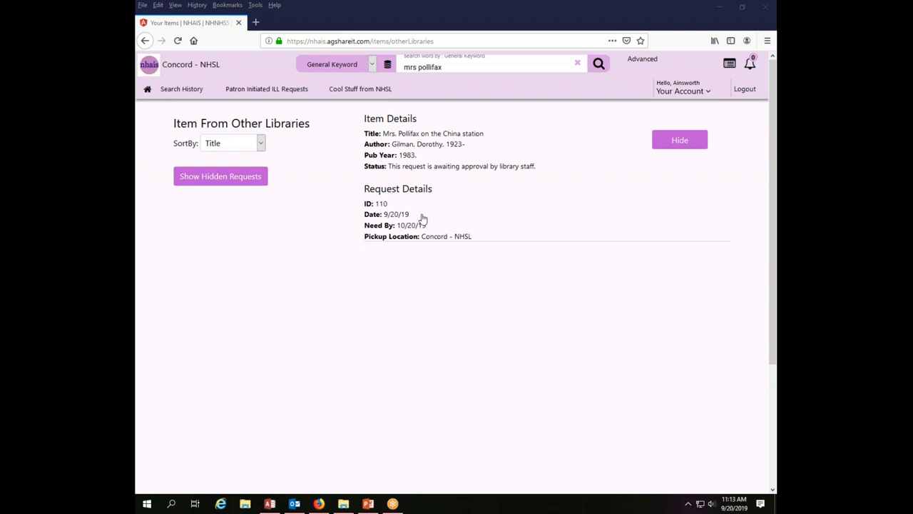
mouse_move(477, 246)
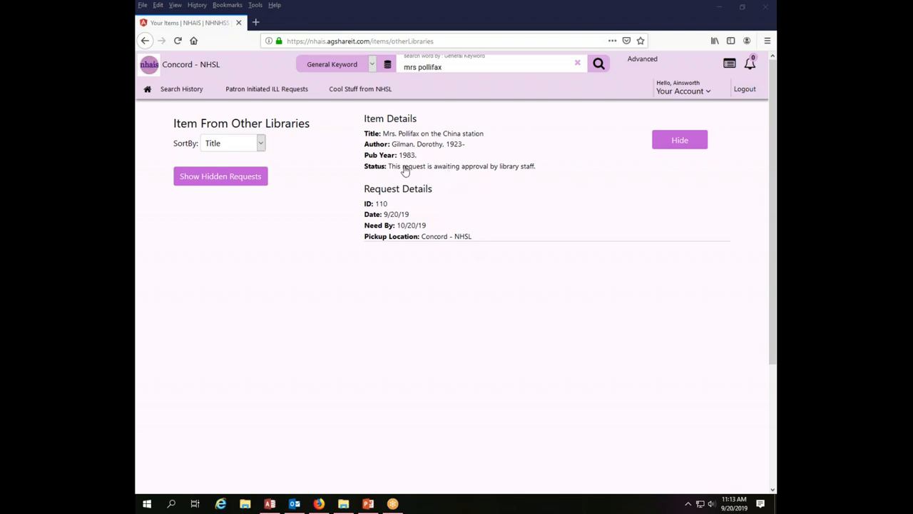
mouse_move(434, 174)
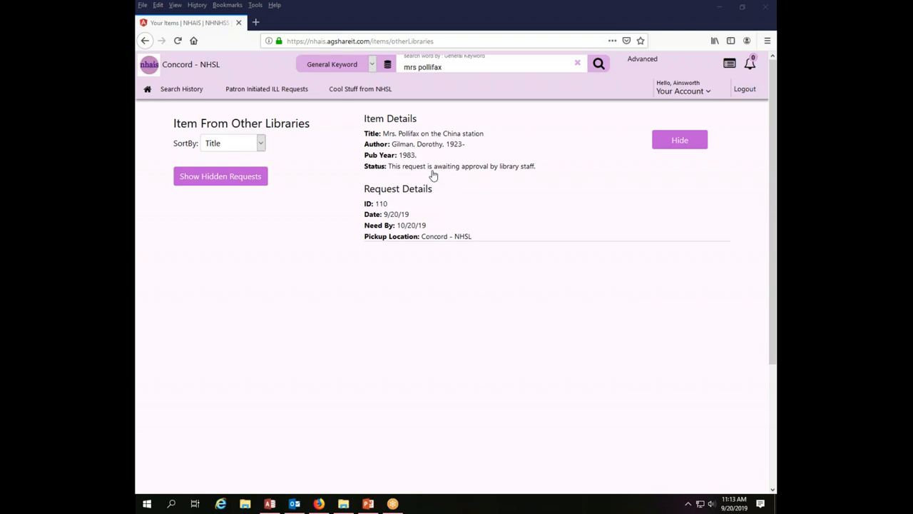
mouse_move(542, 174)
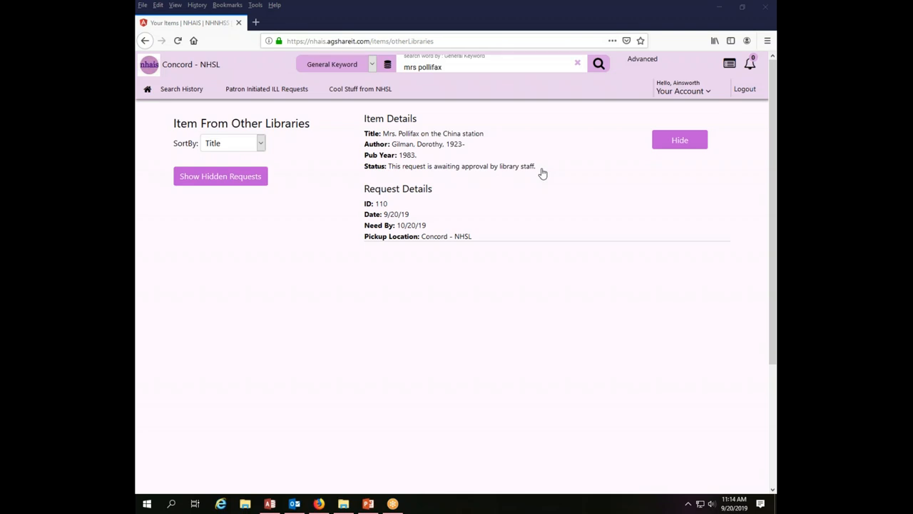
mouse_move(679, 139)
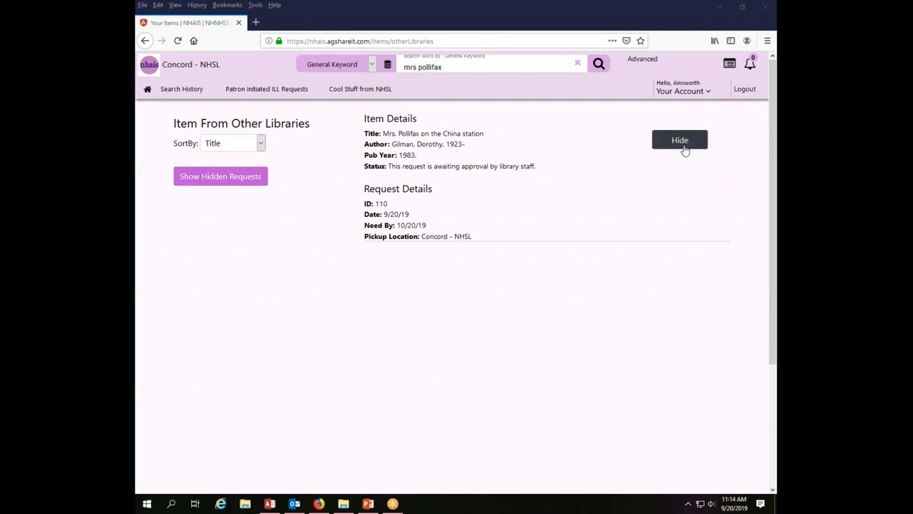
mouse_move(708, 93)
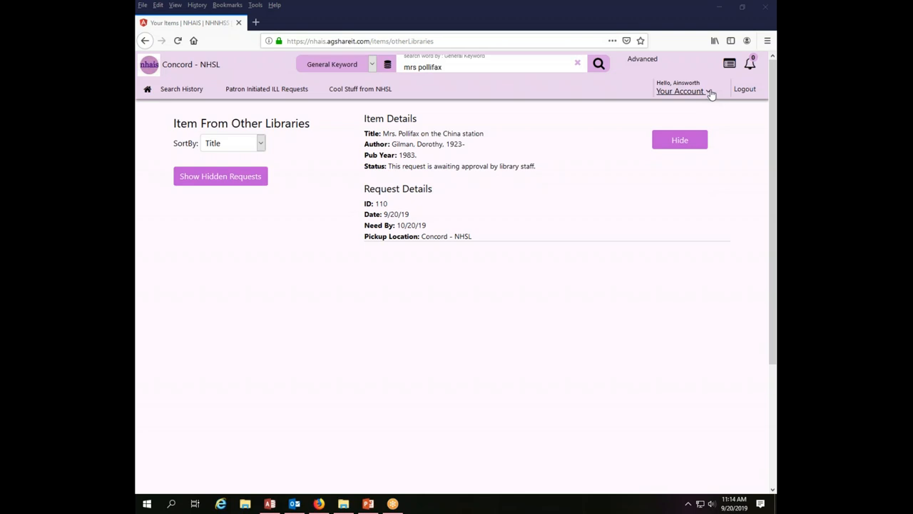
mouse_move(535, 172)
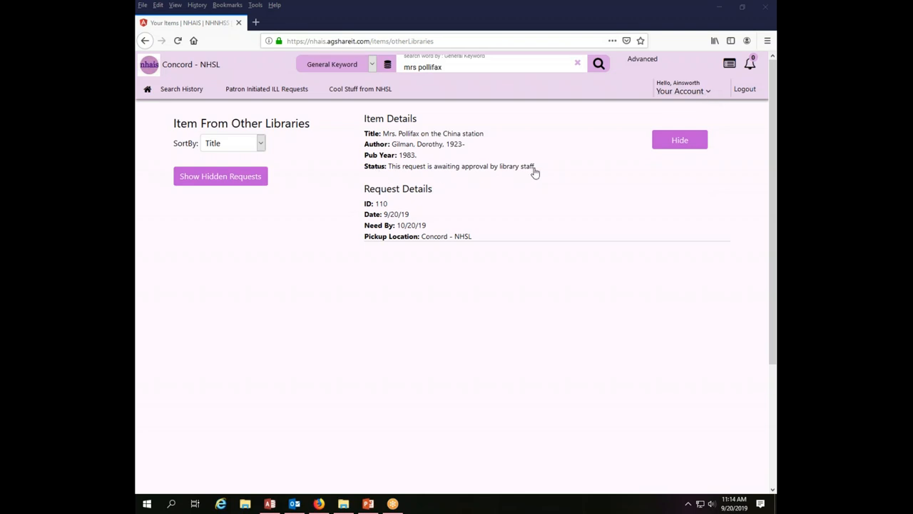
mouse_move(507, 171)
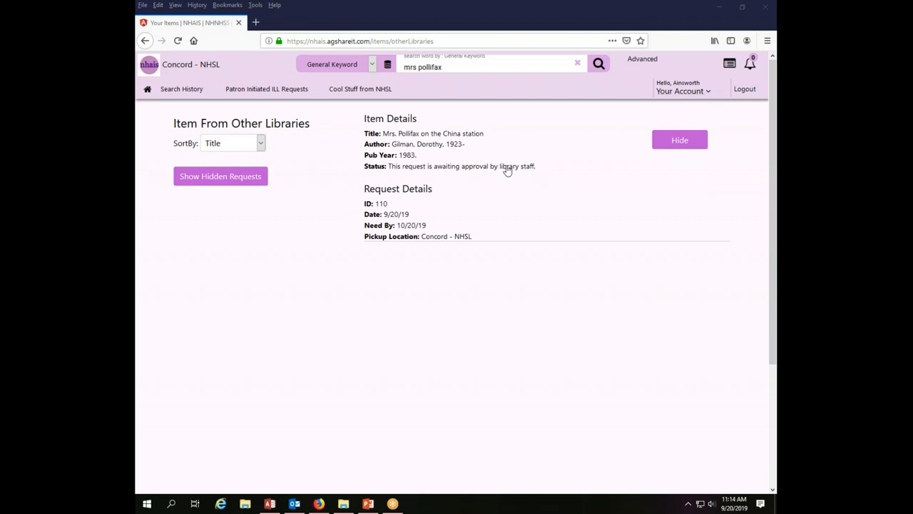
mouse_move(625, 150)
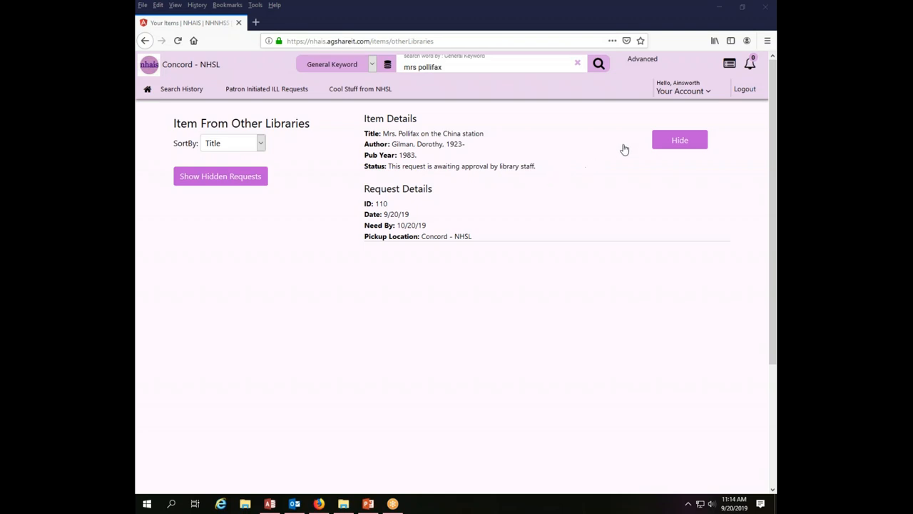
mouse_move(526, 19)
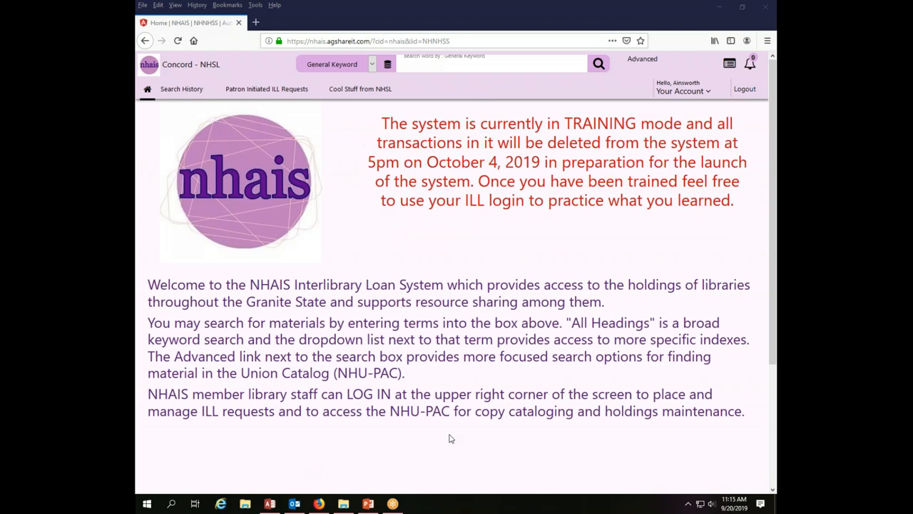
mouse_move(423, 26)
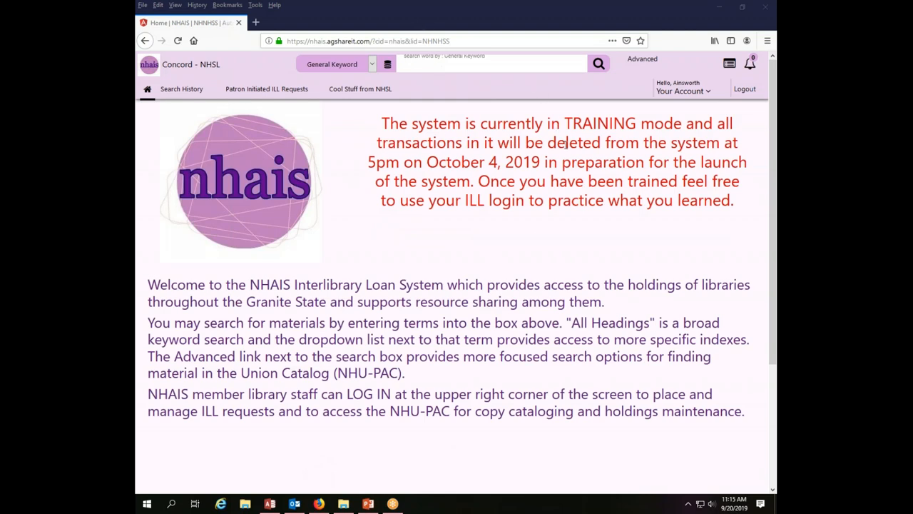
mouse_move(516, 192)
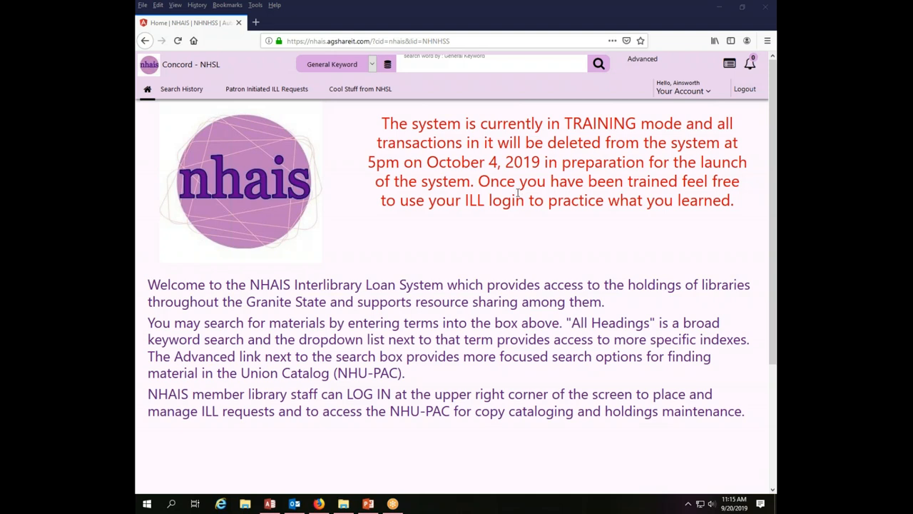
mouse_move(536, 257)
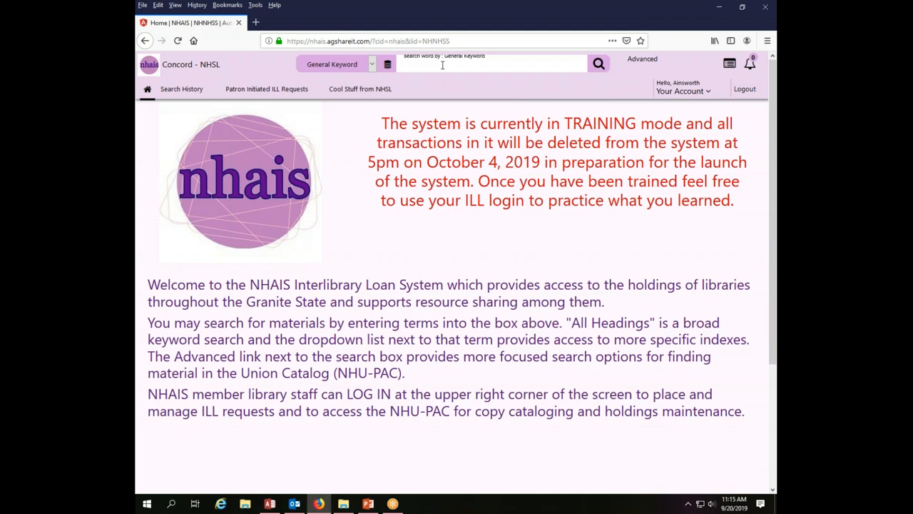
Step: Run a fresh general keyword search for 'mrs pollifax' and glance through the 594 results
text(mrs polli)
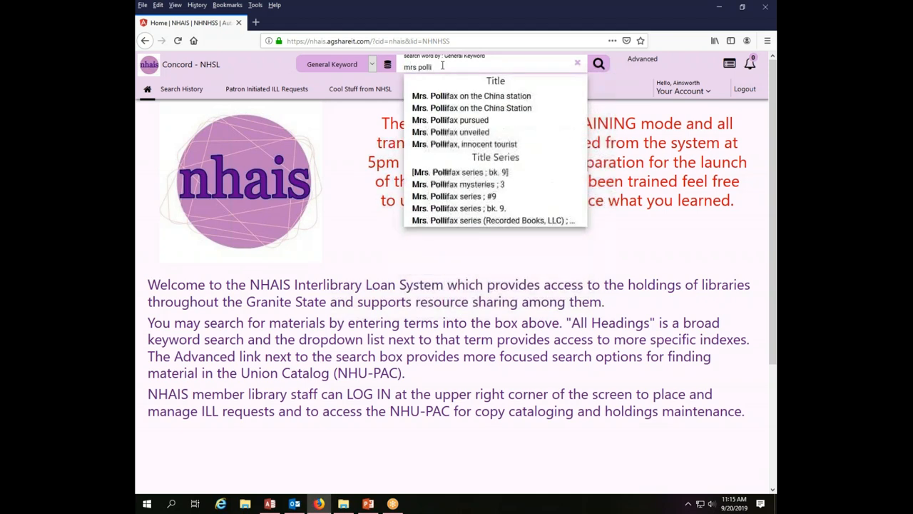
text(fax)
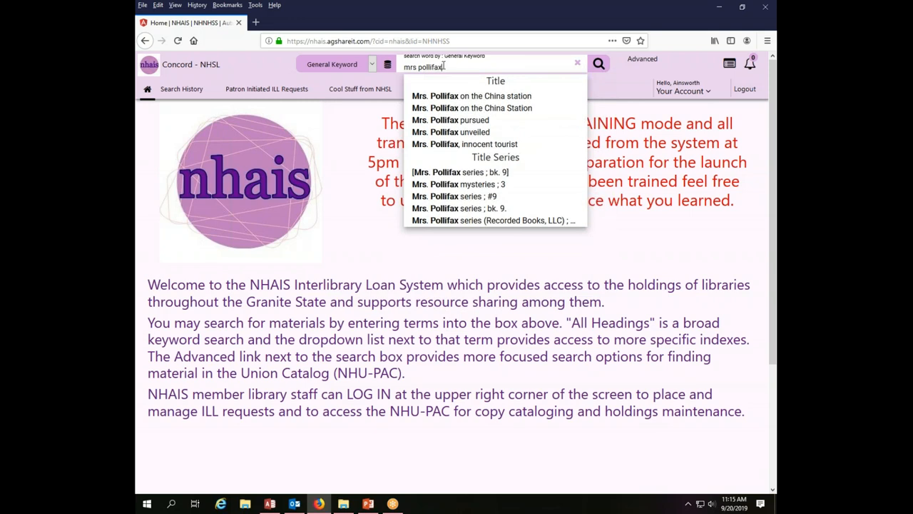
click(600, 63)
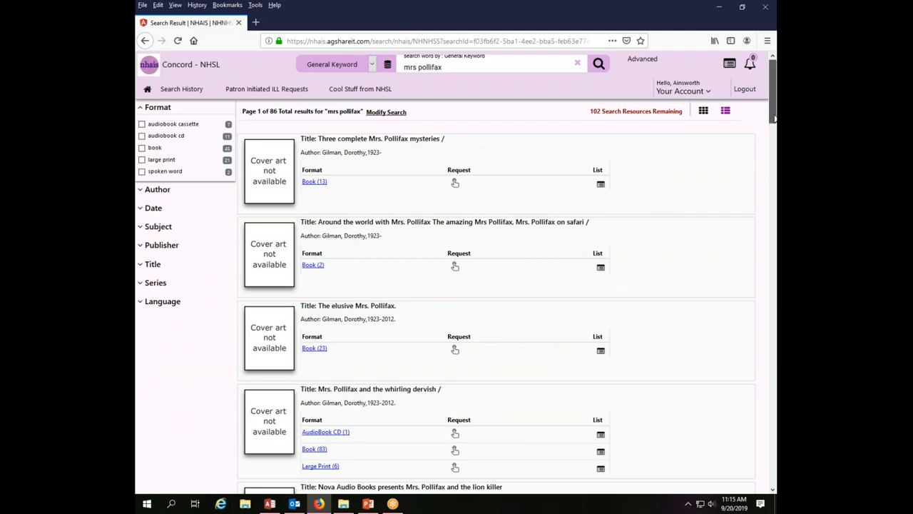
scroll(down, 3)
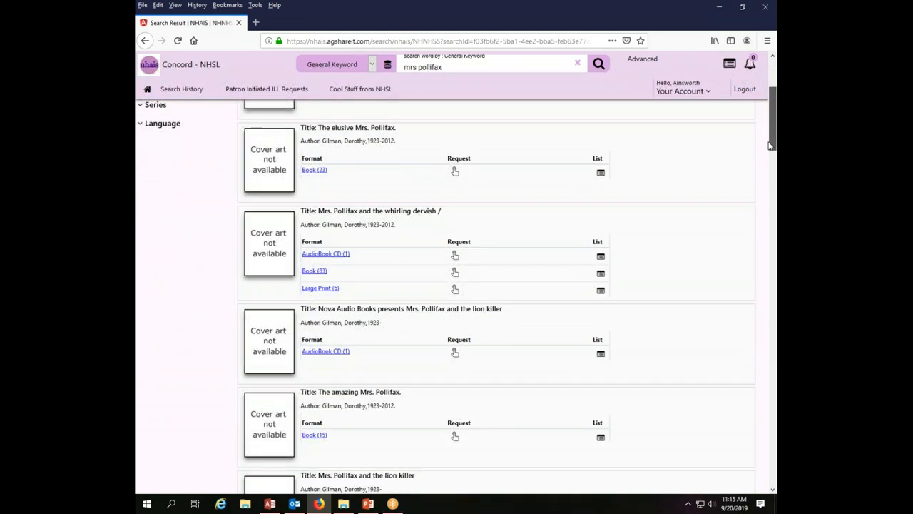
scroll(up, 3)
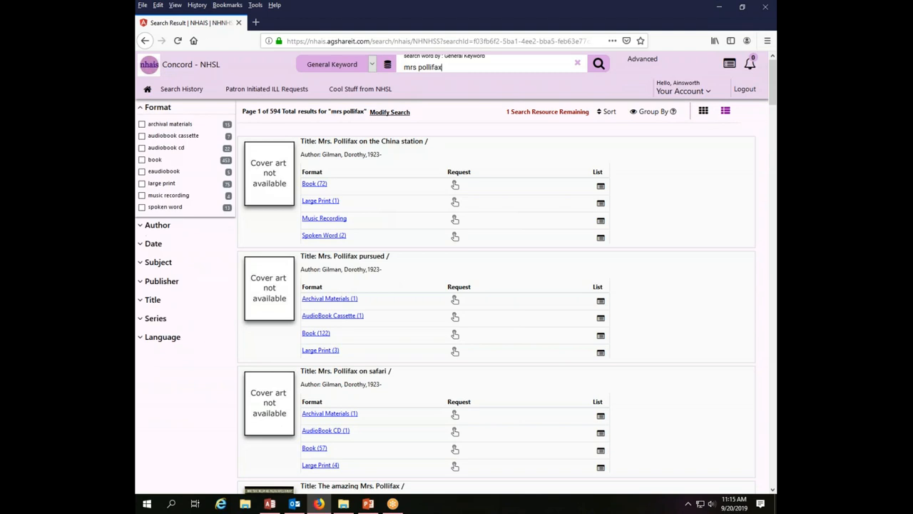
mouse_move(265, 399)
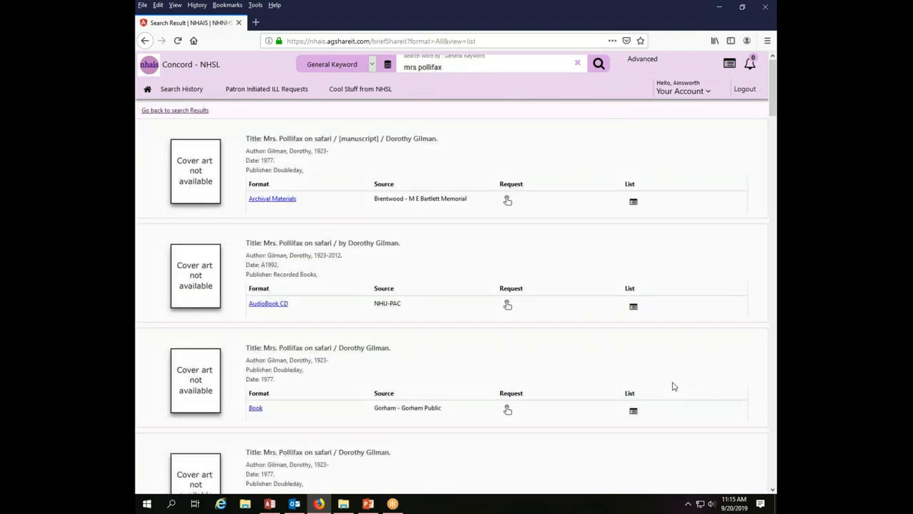
mouse_move(386, 334)
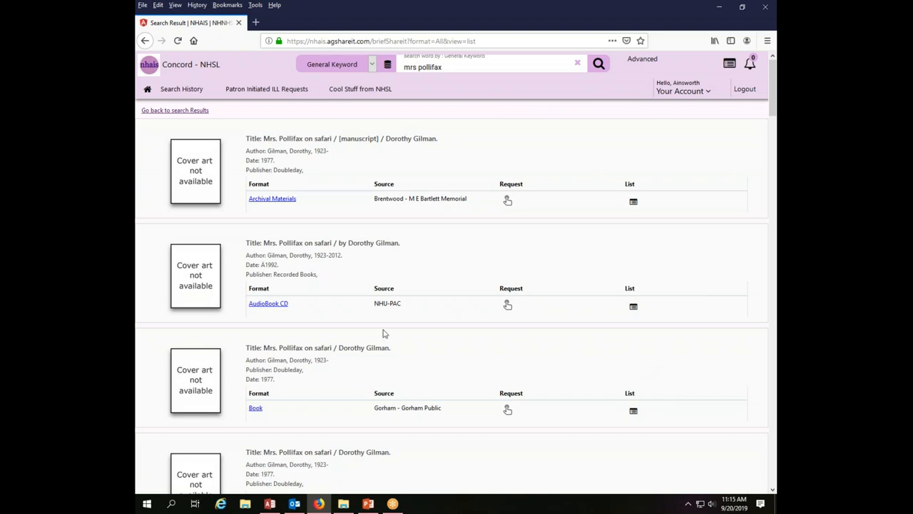
mouse_move(764, 362)
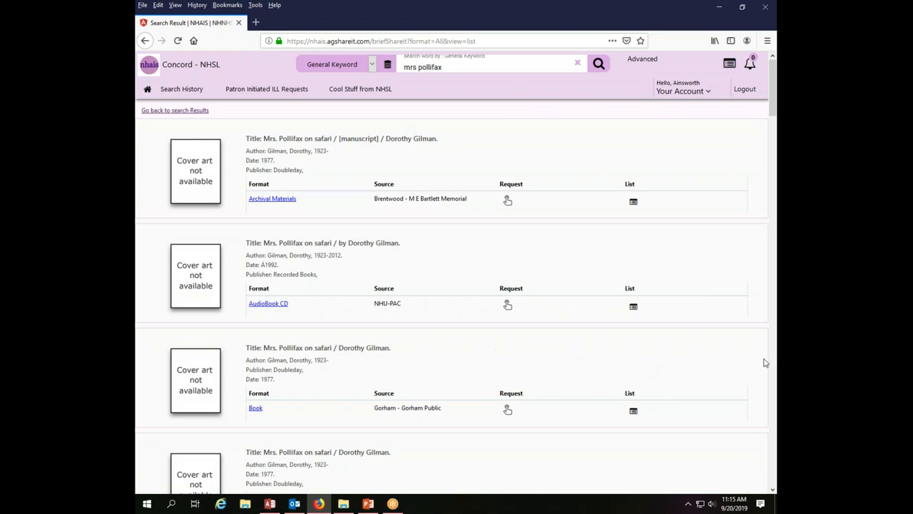
Step: Scroll the holdings of Mrs. Pollifax on safari toward the Nashua Public book copy
scroll(down, 3)
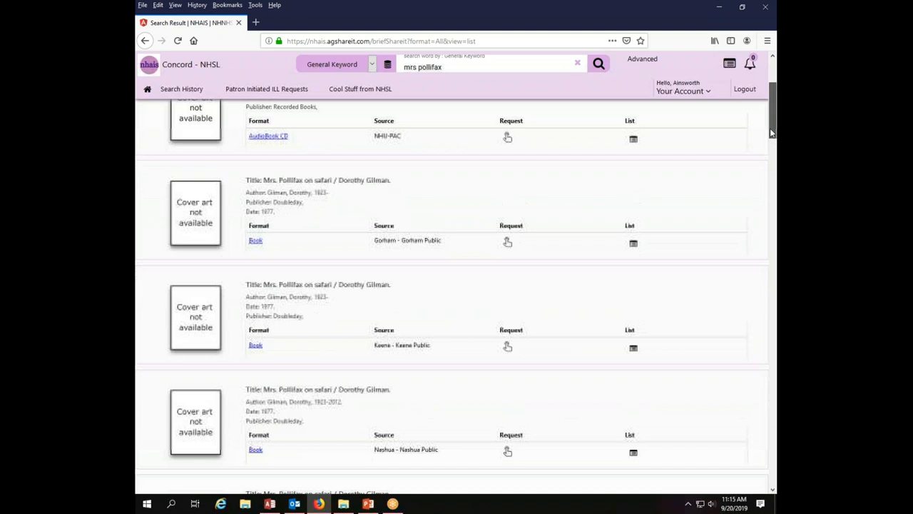
scroll(down, 3)
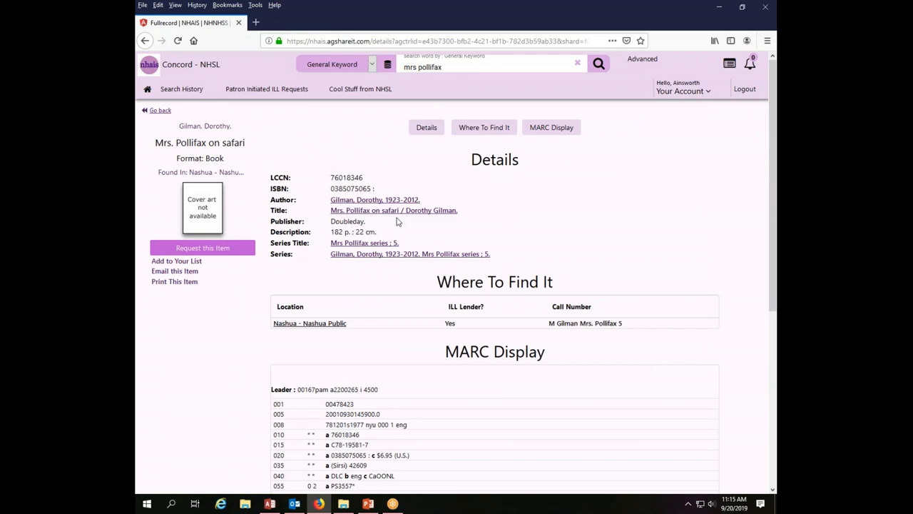
mouse_move(390, 242)
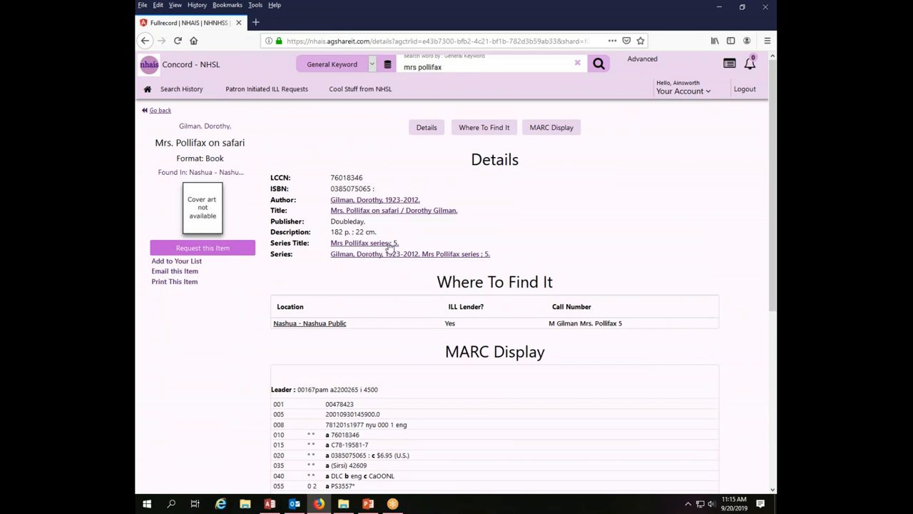
mouse_move(385, 242)
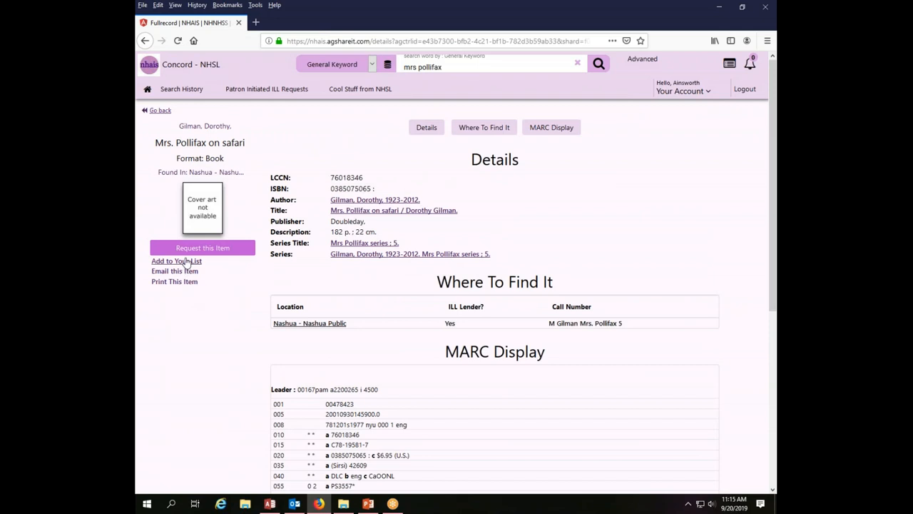
mouse_move(187, 264)
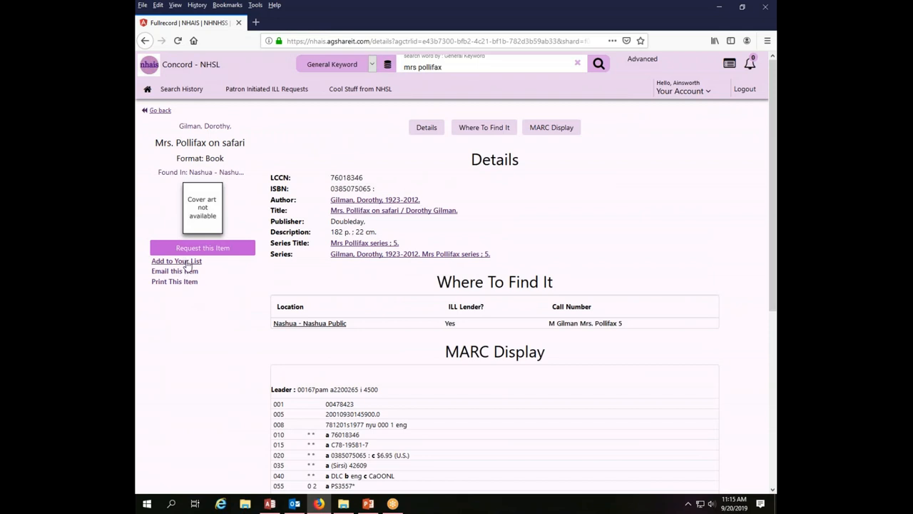
Step: Create a new list named 'mrs polli' from this record and dismiss the List added message
click(177, 259)
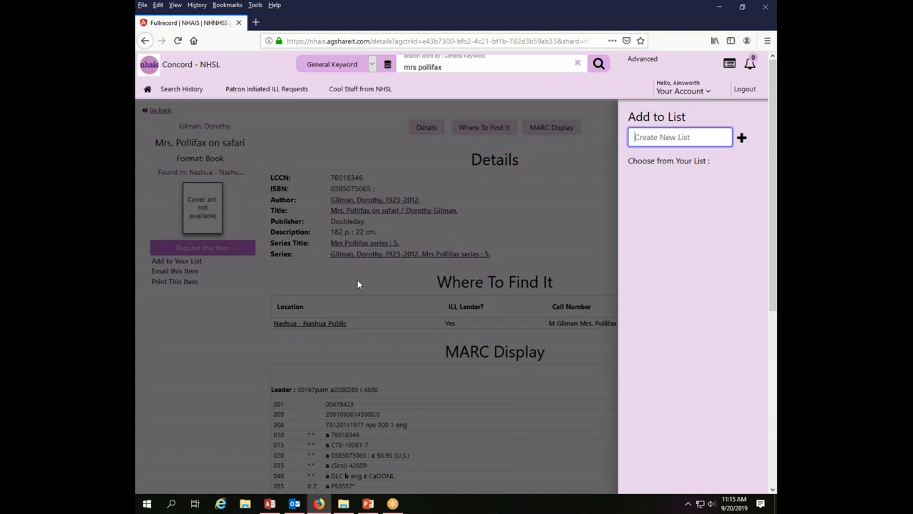
mouse_move(736, 158)
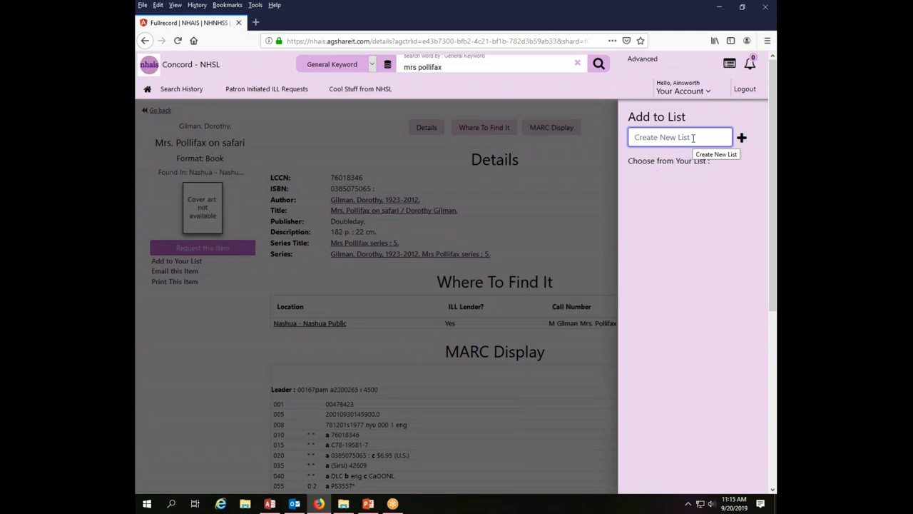
text(mrs polli)
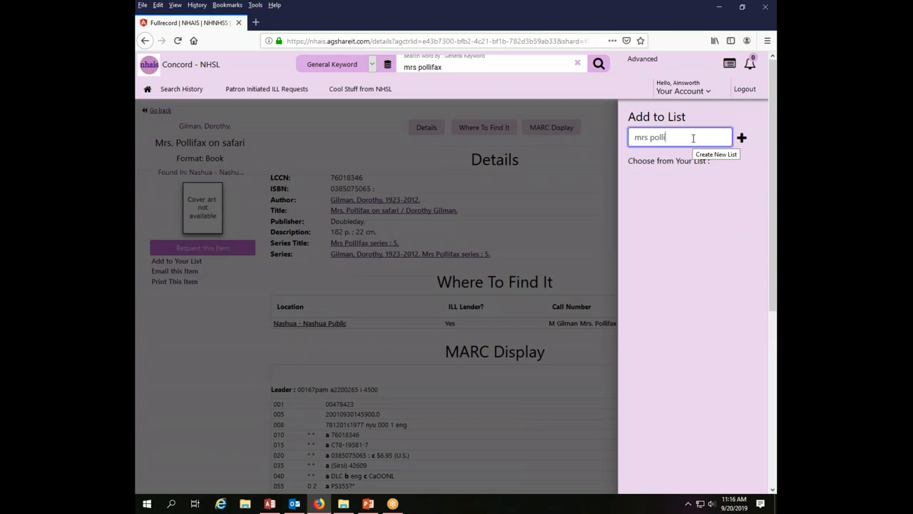
click(742, 137)
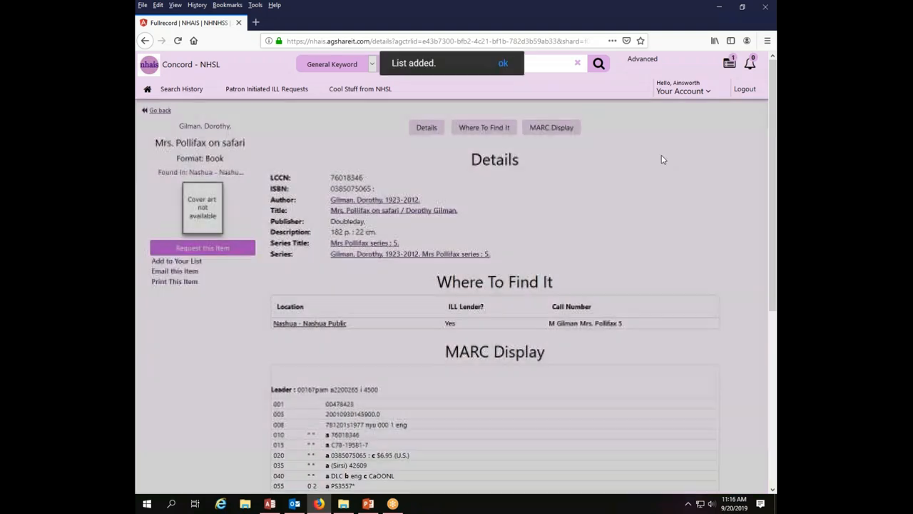
click(503, 63)
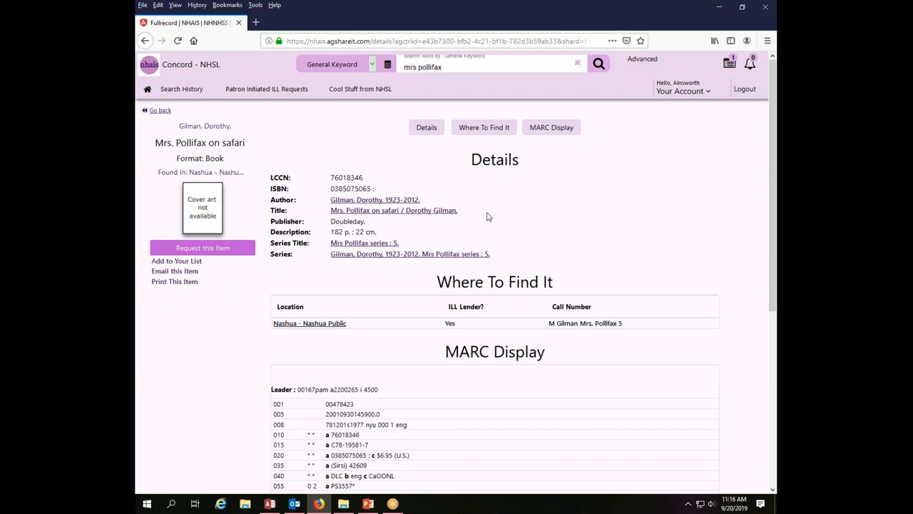
mouse_move(208, 271)
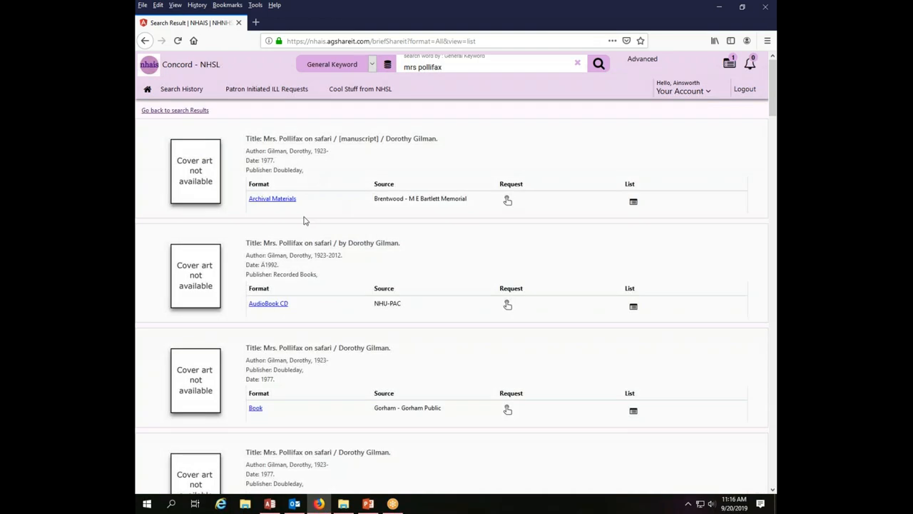
mouse_move(182, 115)
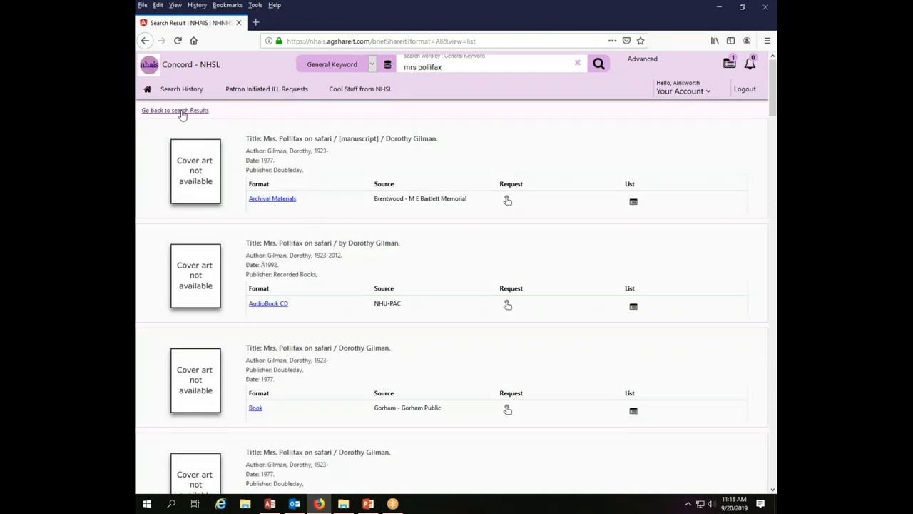
Step: Return to the results and save the Keene Public copy of The elusive Mrs. Pollifax to the list
click(174, 110)
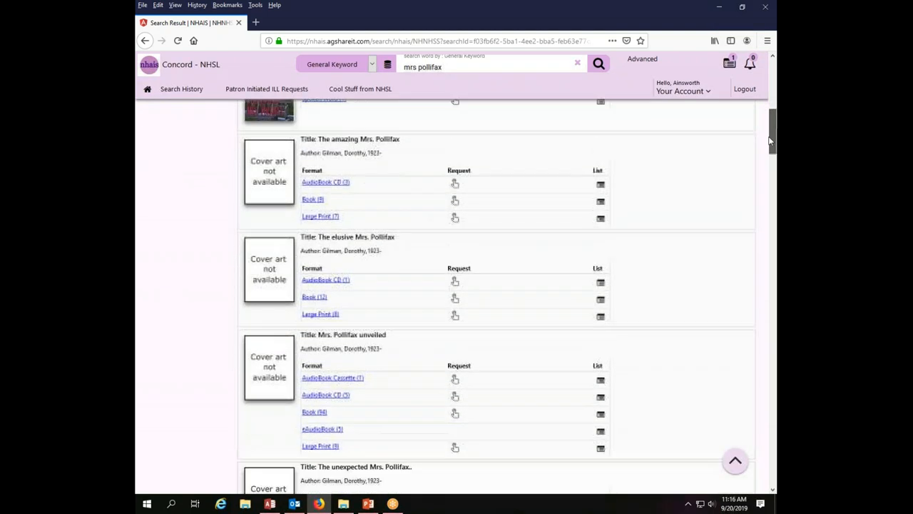
scroll(down, 3)
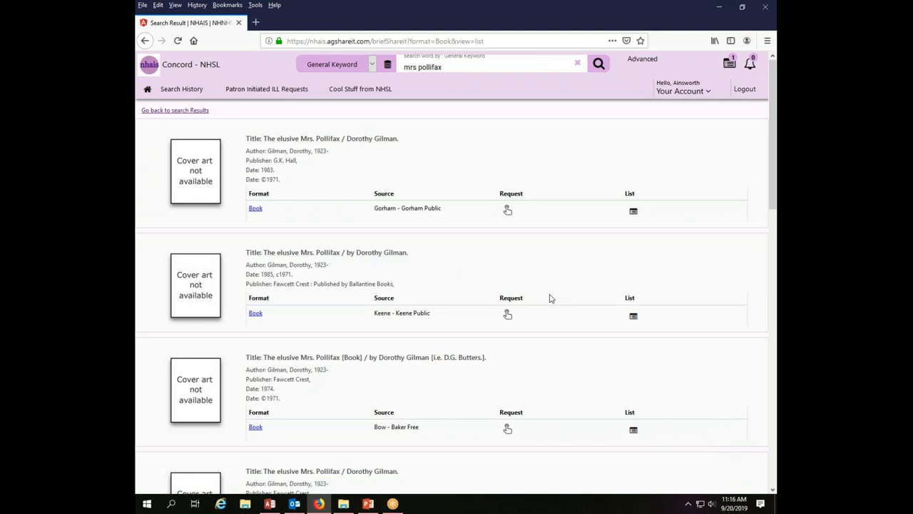
mouse_move(212, 305)
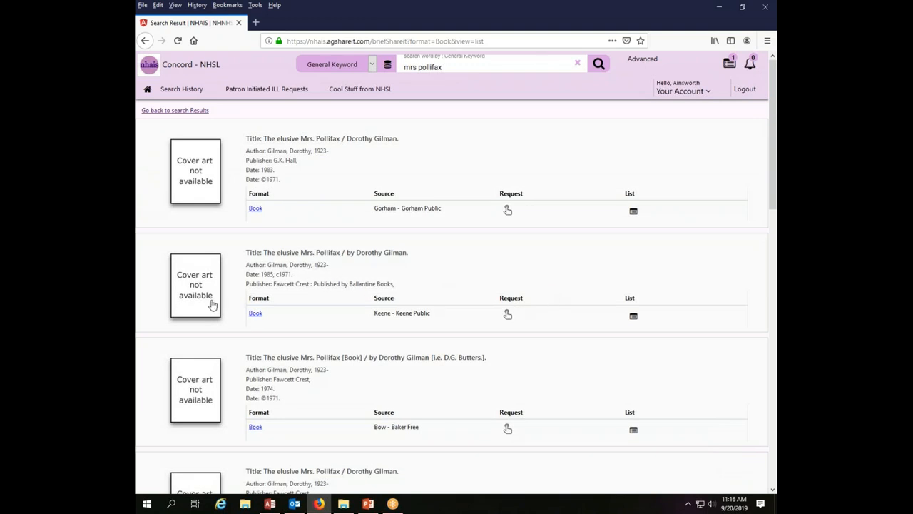
mouse_move(322, 259)
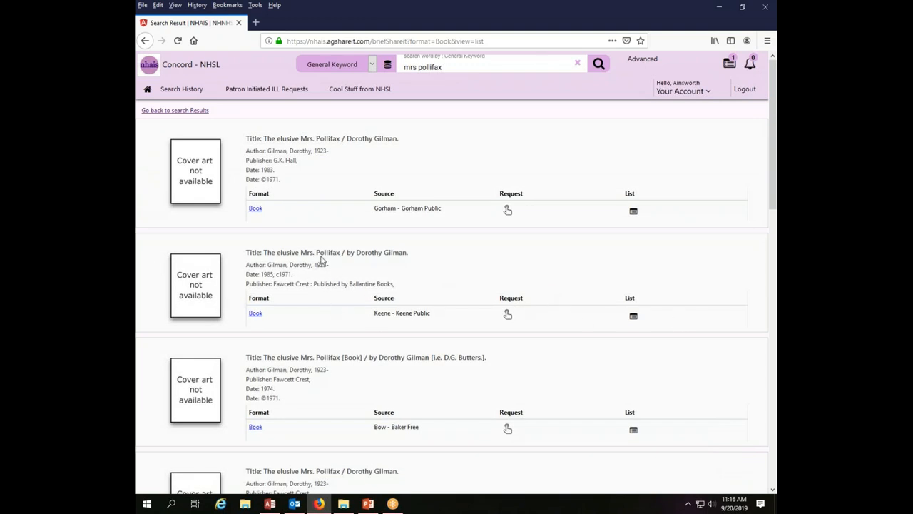
mouse_move(282, 280)
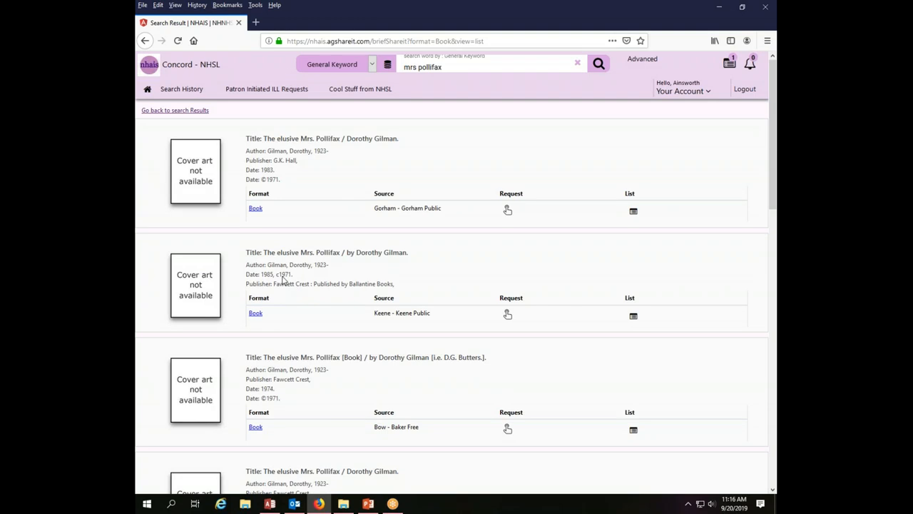
mouse_move(633, 317)
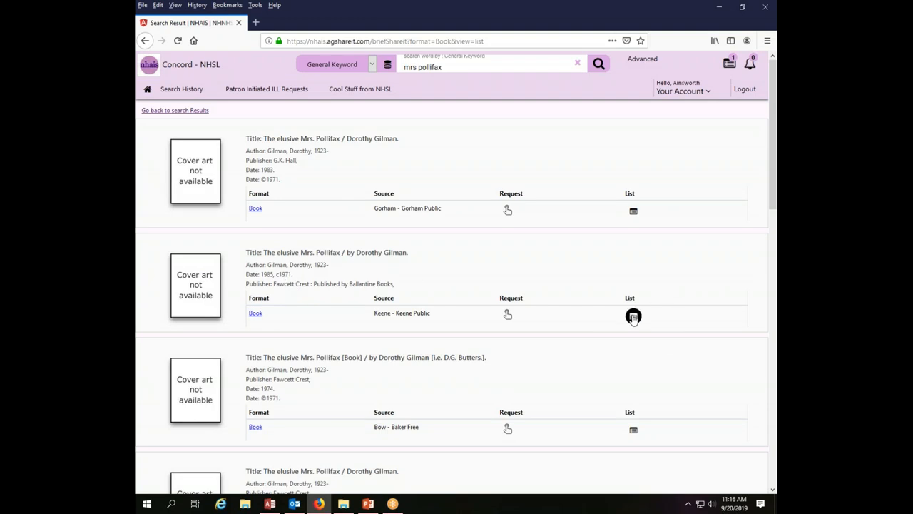
click(633, 317)
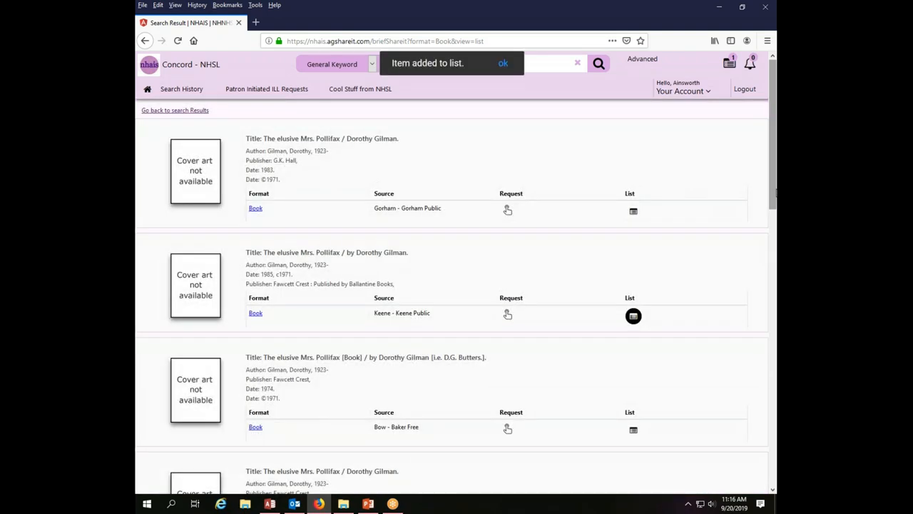
click(502, 63)
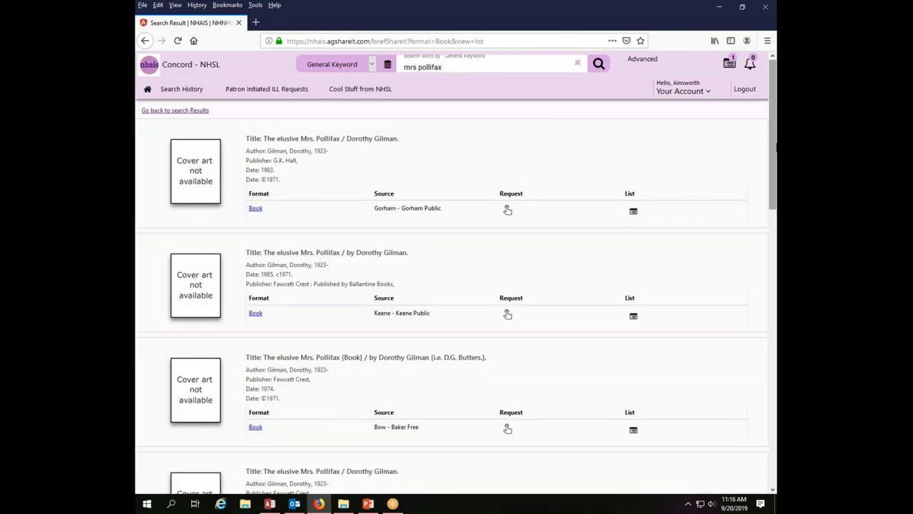
scroll(down, 3)
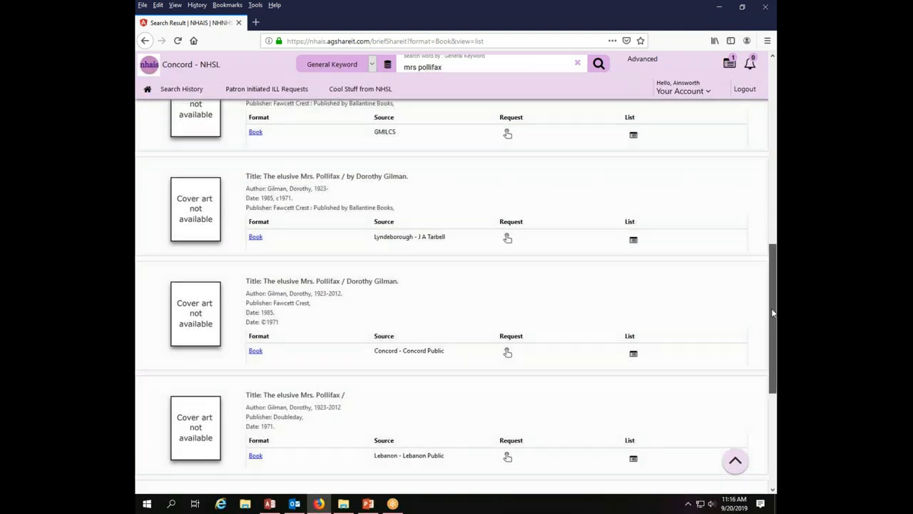
Step: Save the Book (2) edition of The amazing Mrs. Pollifax to the list from the results
scroll(up, 3)
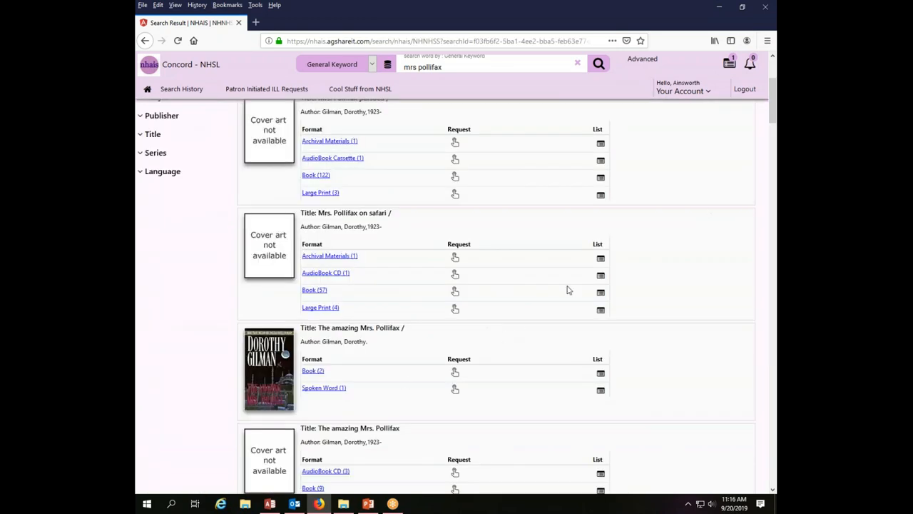
mouse_move(284, 384)
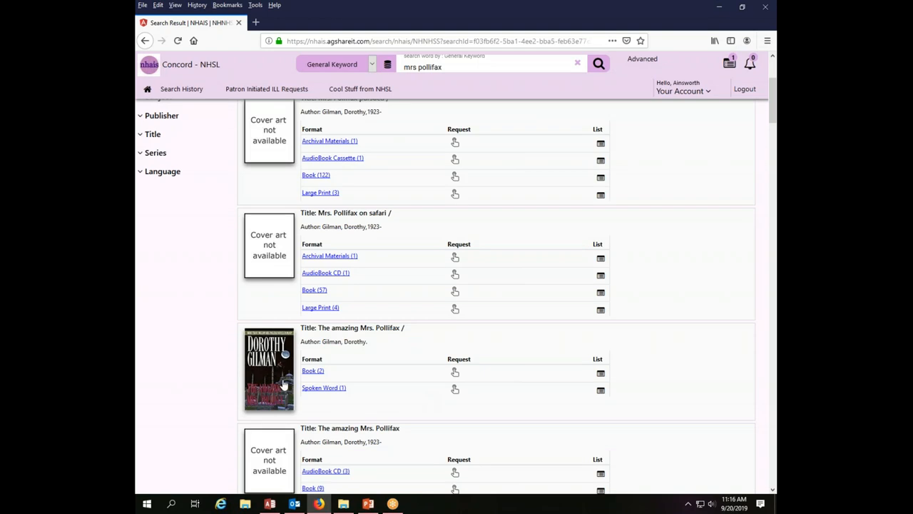
mouse_move(599, 374)
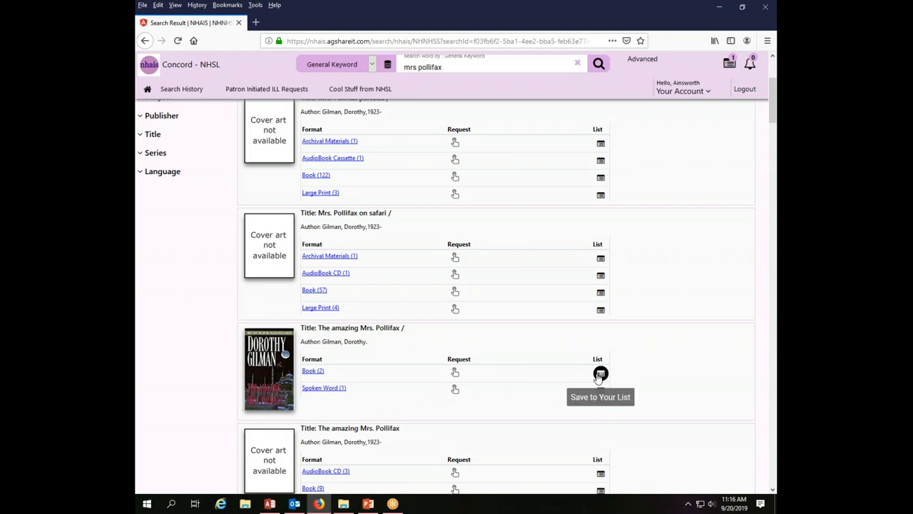
click(599, 373)
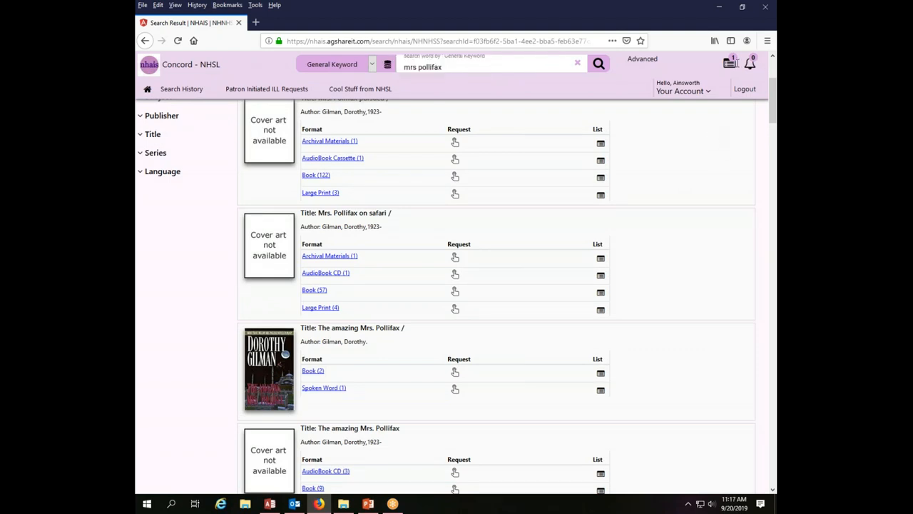
mouse_move(731, 63)
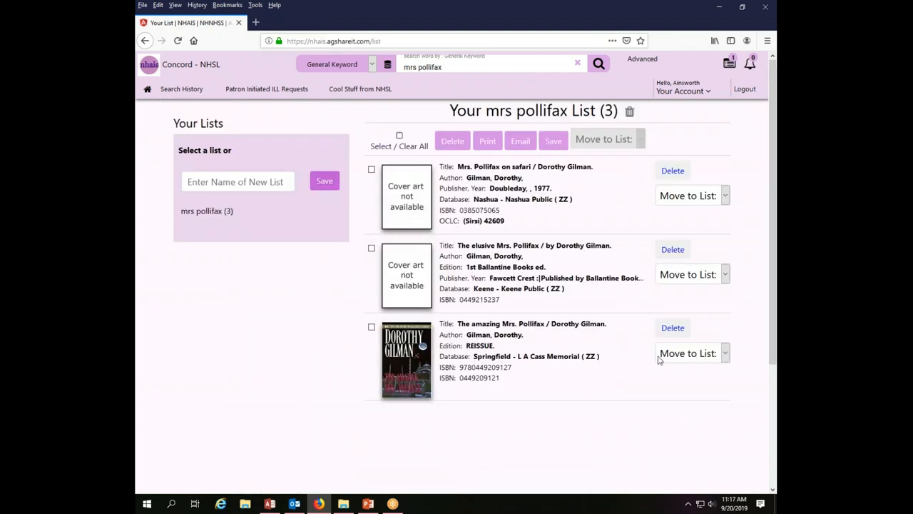
mouse_move(659, 480)
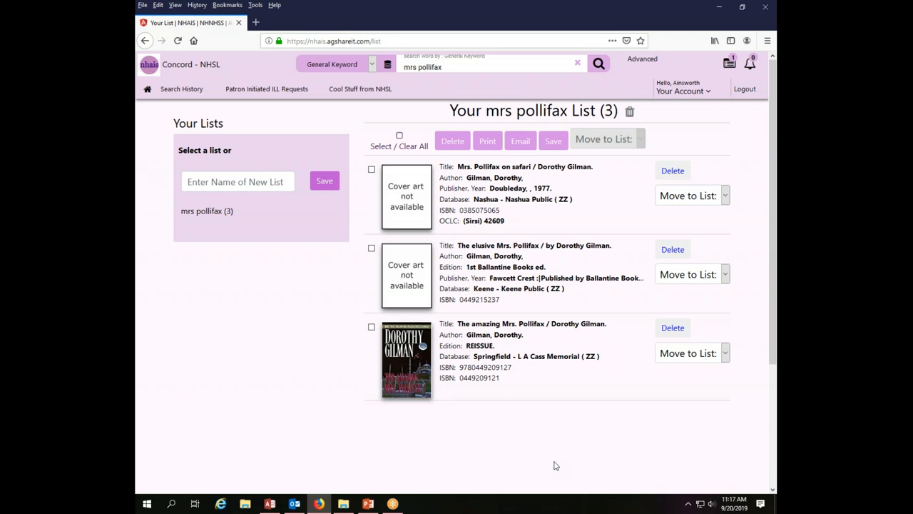
mouse_move(539, 468)
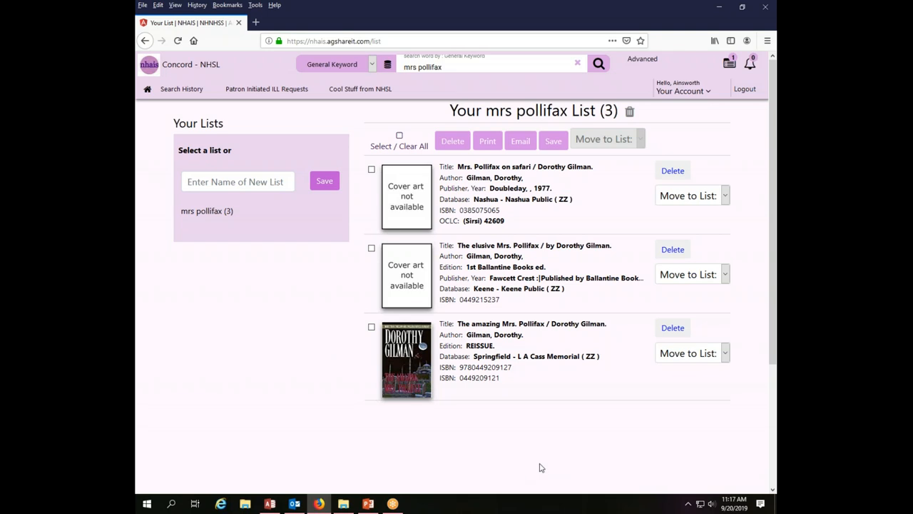
mouse_move(465, 140)
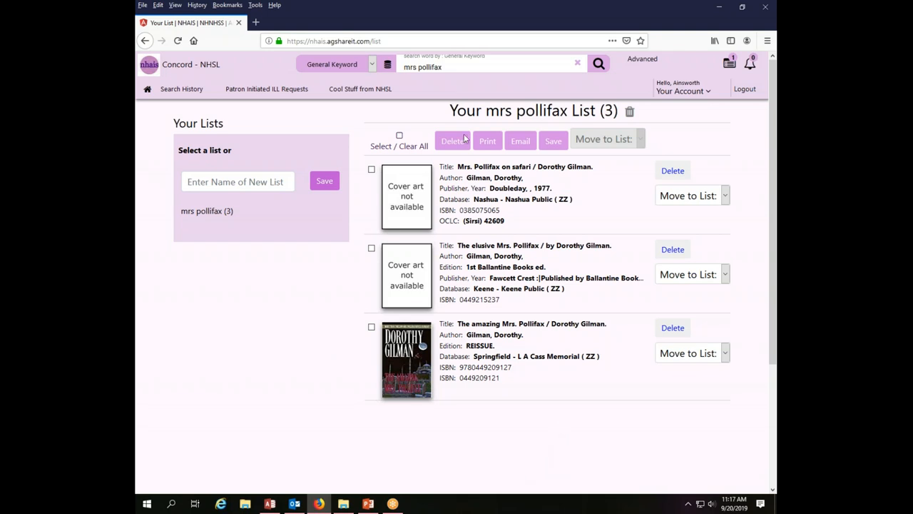
mouse_move(488, 141)
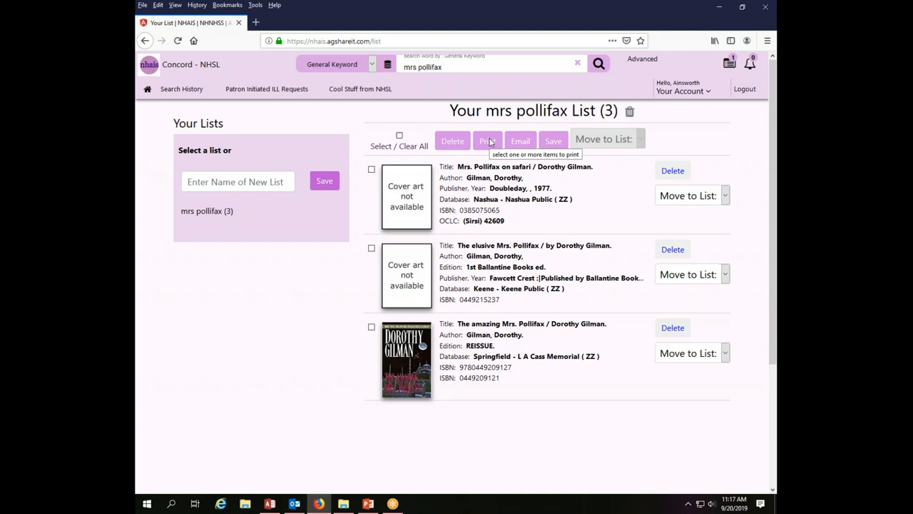
mouse_move(520, 141)
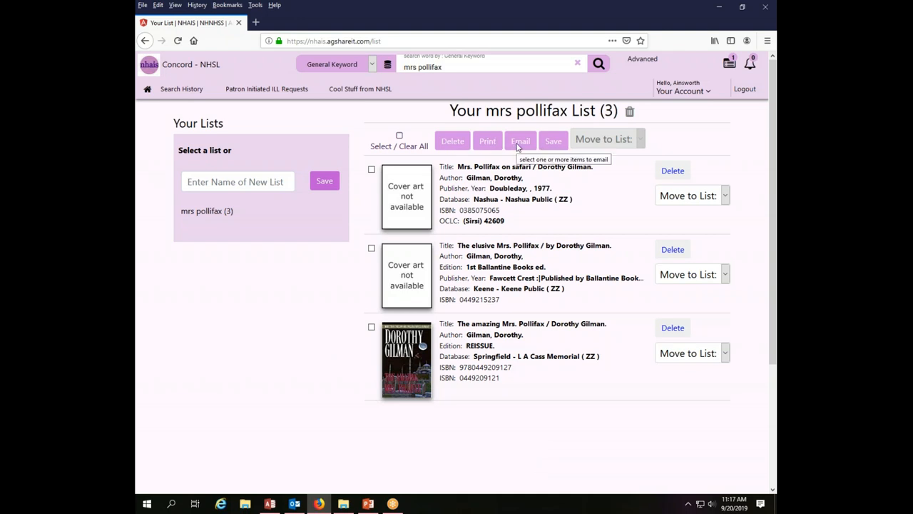
mouse_move(554, 140)
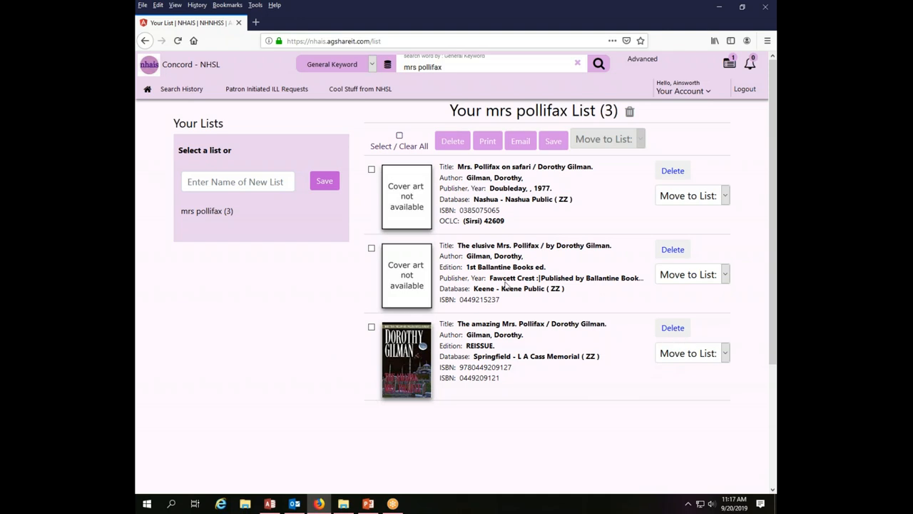
mouse_move(536, 144)
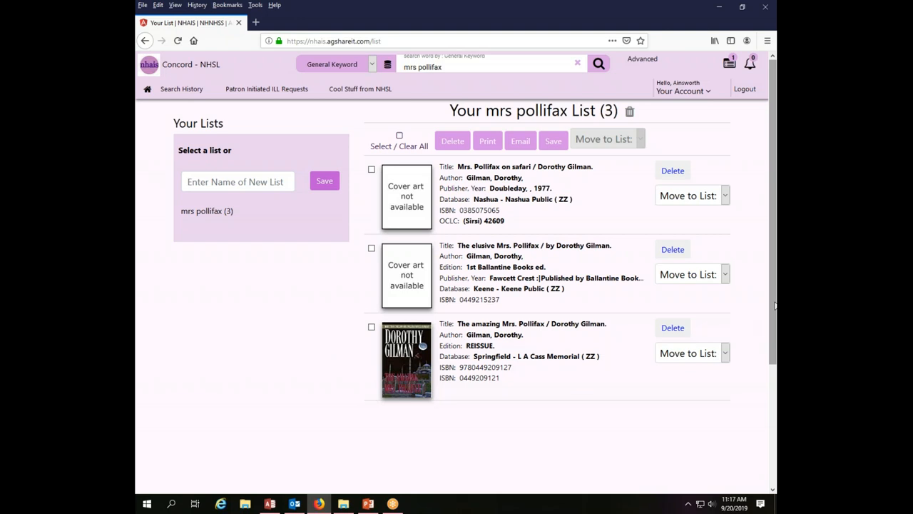
mouse_move(539, 338)
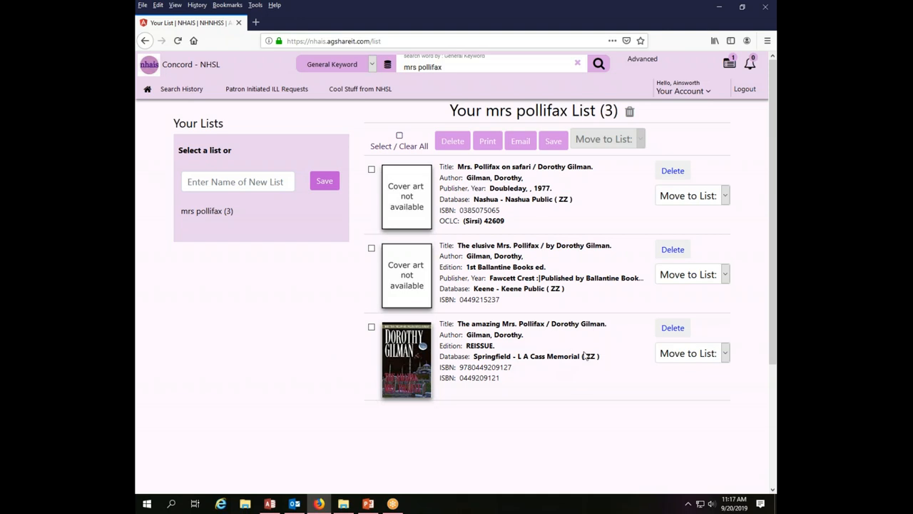
mouse_move(309, 242)
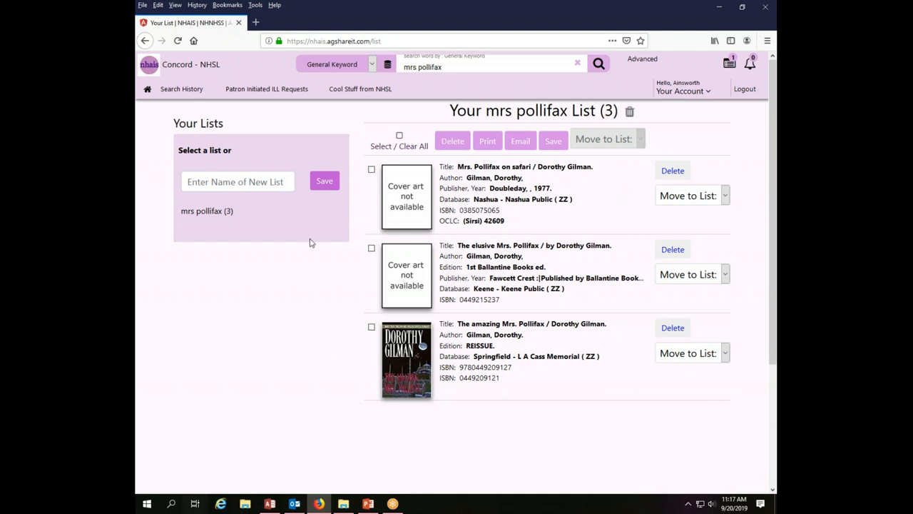